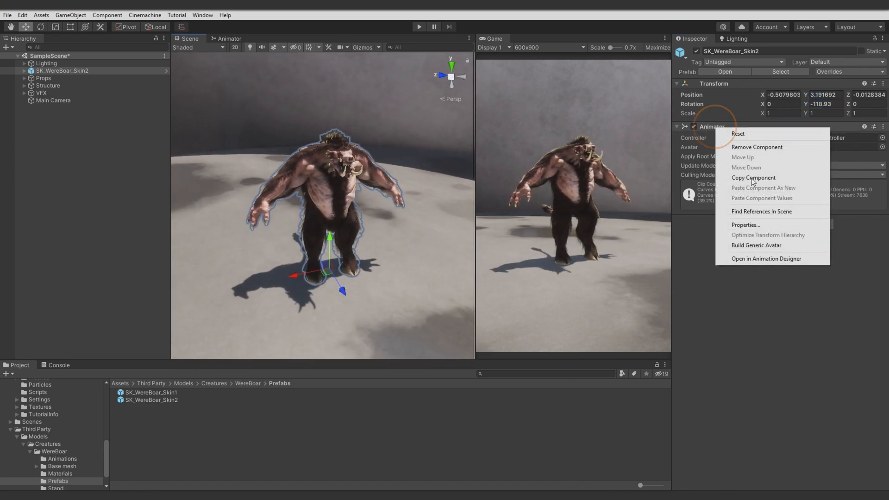
Open SK_WereBoar_Skin2 in Animation Designer, start a new armature design, and select the attack1 clip
{"action": "left_click", "coordinate": [766, 259]}
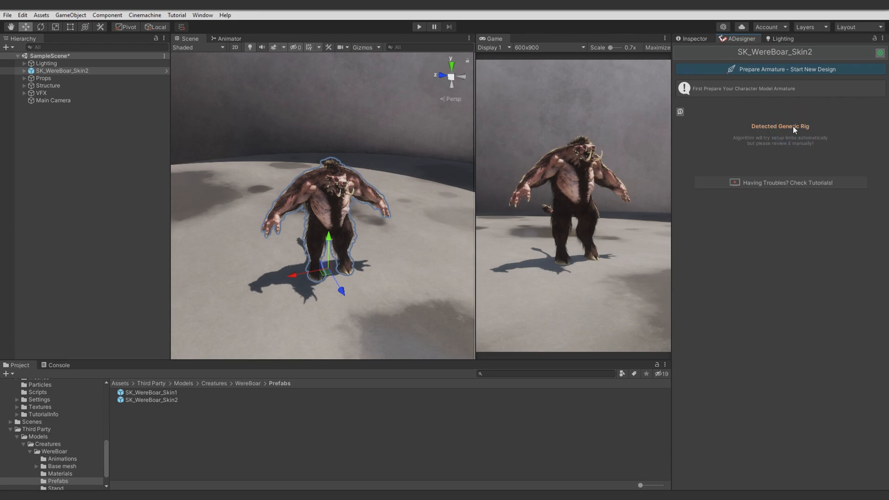
{"action": "left_click", "coordinate": [781, 69]}
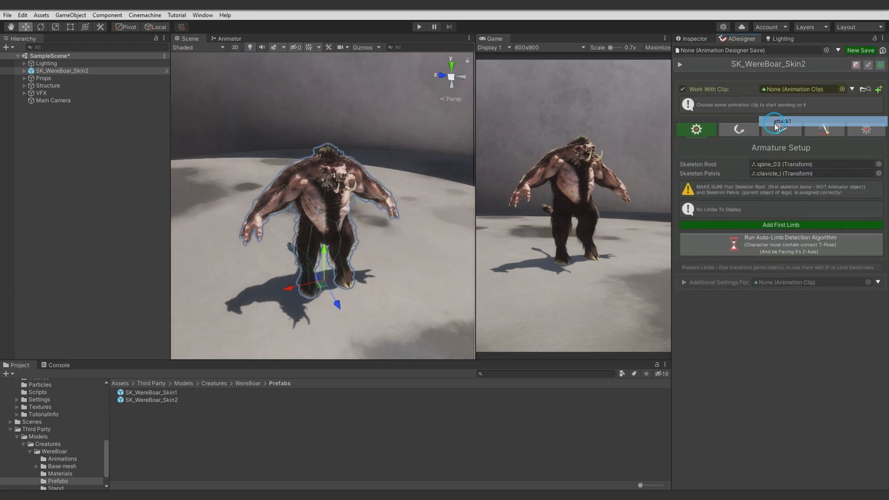
{"action": "left_click", "coordinate": [781, 121]}
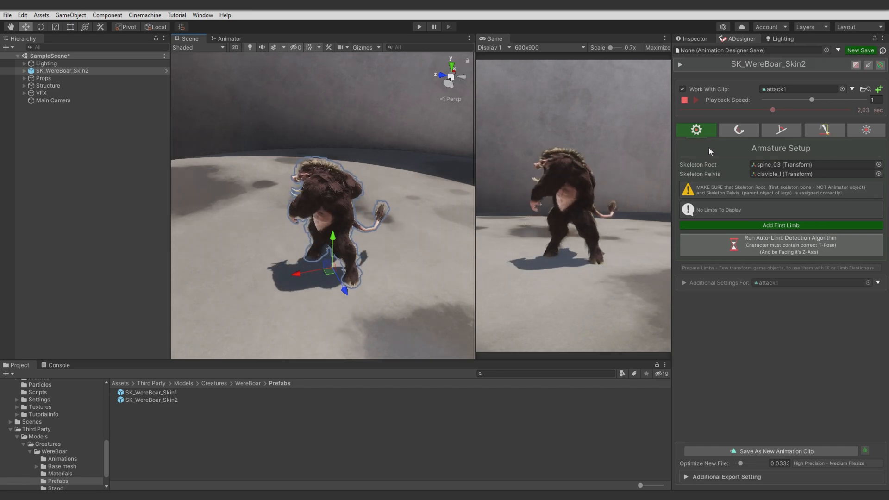
Check the Morphs settings, then return to the armature setup for root and pelvis
{"action": "left_click", "coordinate": [867, 130]}
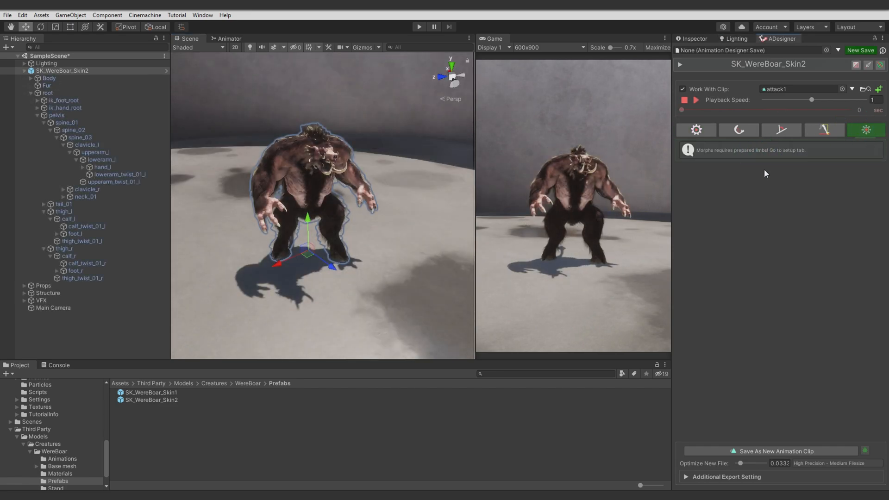
{"action": "left_click", "coordinate": [696, 130]}
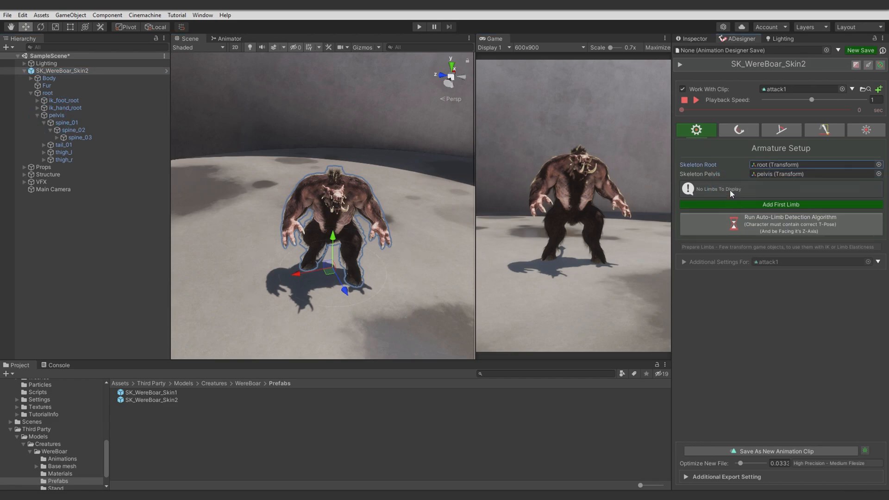
{"action": "mouse_move", "coordinate": [674, 213]}
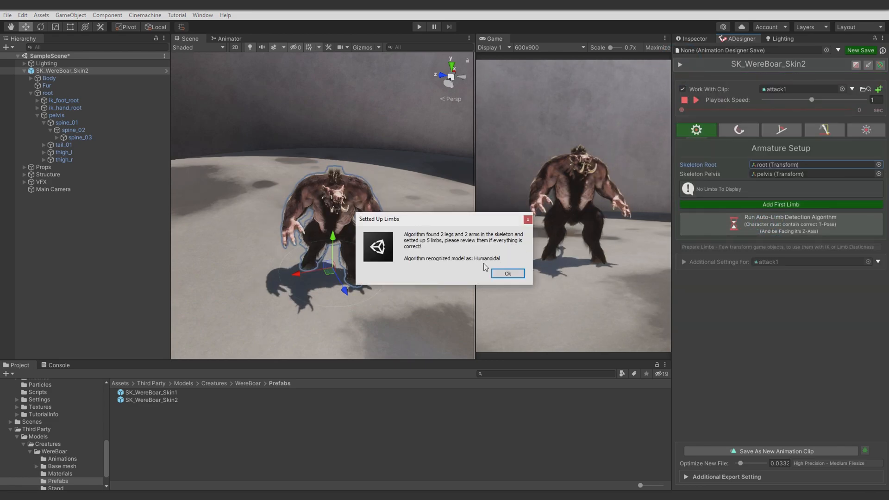
Accept the detected limbs and inspect the Left Arm, Right Arm, Spine, Left Leg and Right Leg chains
{"action": "left_click", "coordinate": [507, 273]}
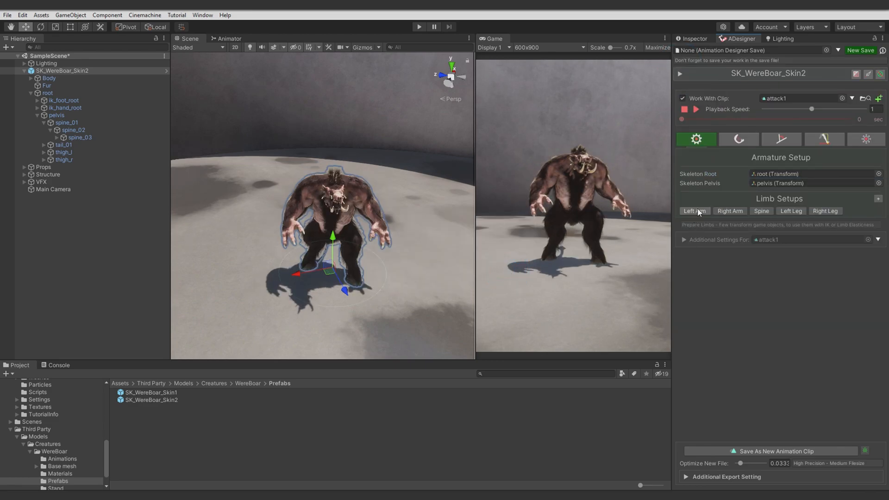
{"action": "left_click", "coordinate": [695, 211]}
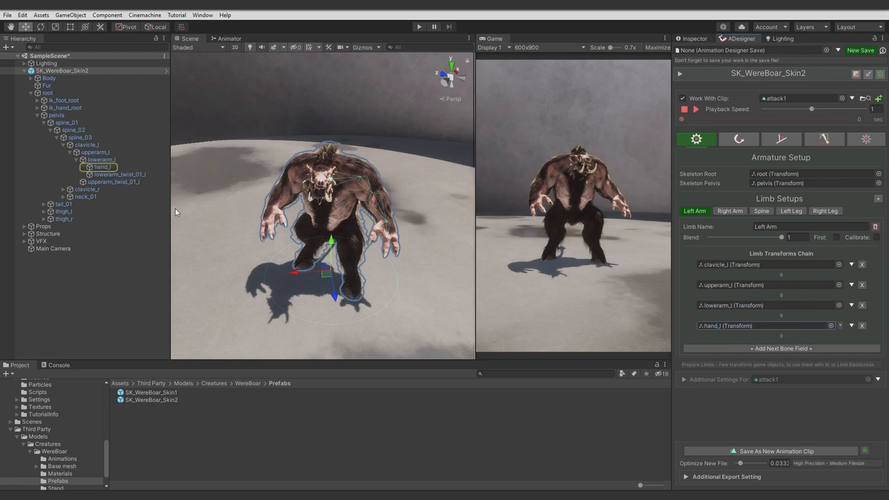
{"action": "left_click", "coordinate": [730, 211]}
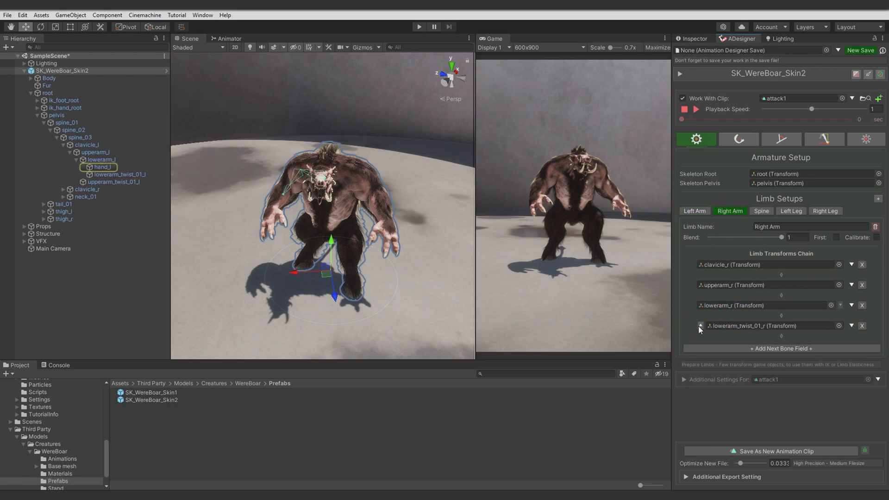
{"action": "left_click", "coordinate": [761, 211]}
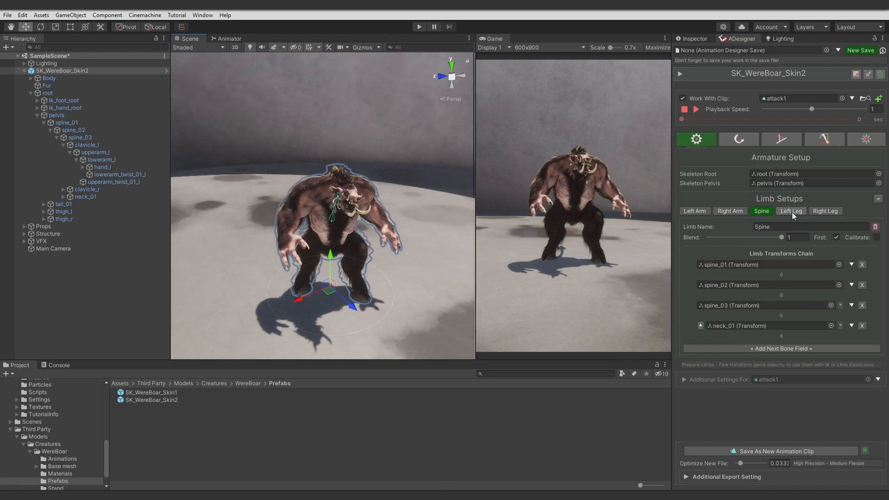
{"action": "left_click", "coordinate": [791, 210]}
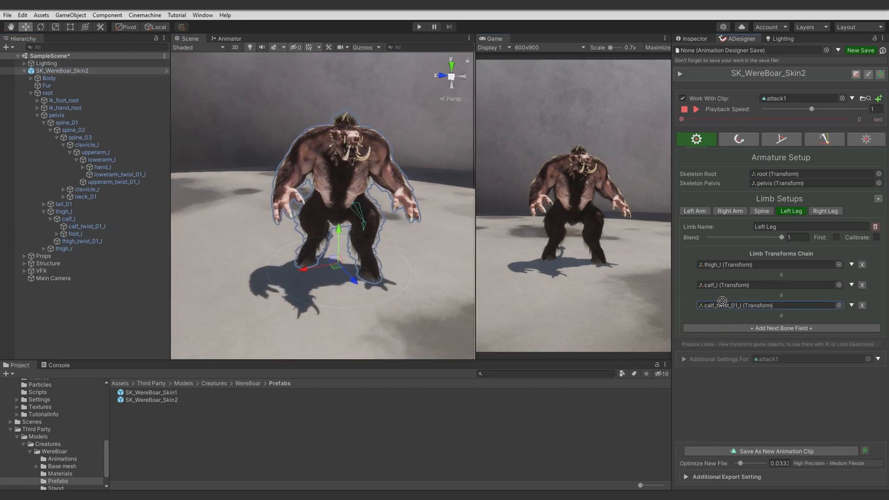
{"action": "left_click", "coordinate": [825, 210]}
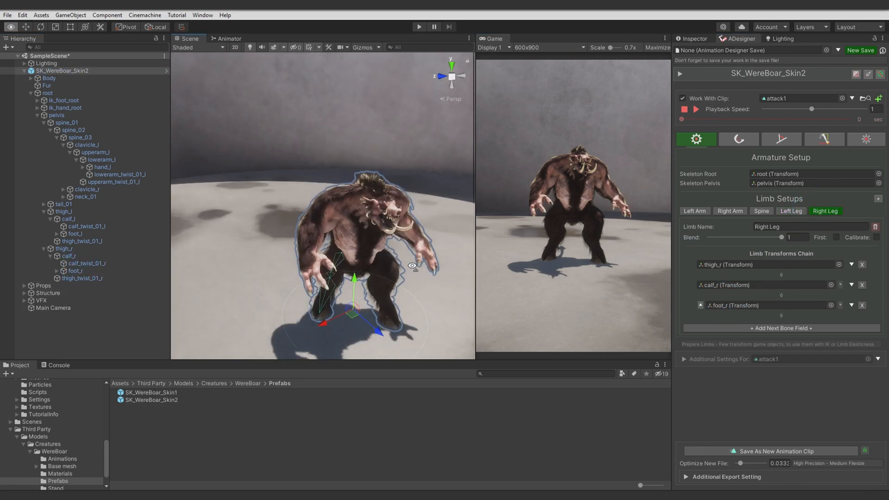
{"action": "left_click", "coordinate": [825, 211]}
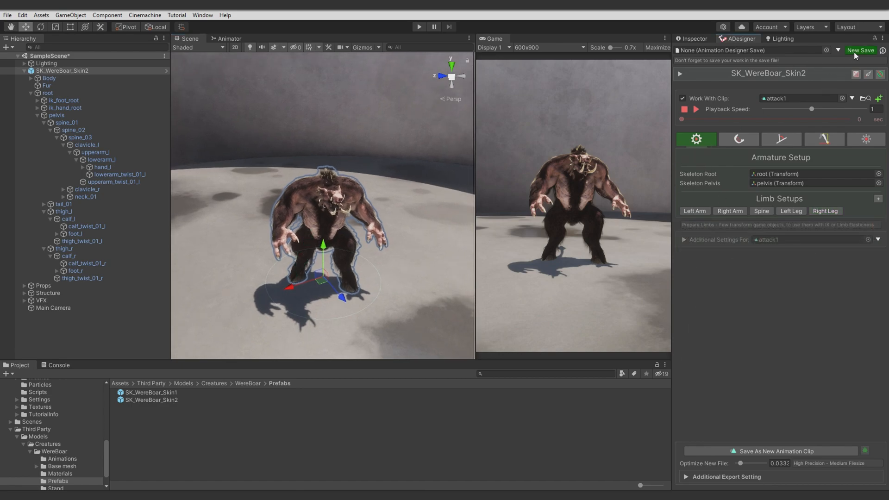
Create a new design save and make run2 the working clip in the Morphs settings
{"action": "left_click", "coordinate": [862, 50]}
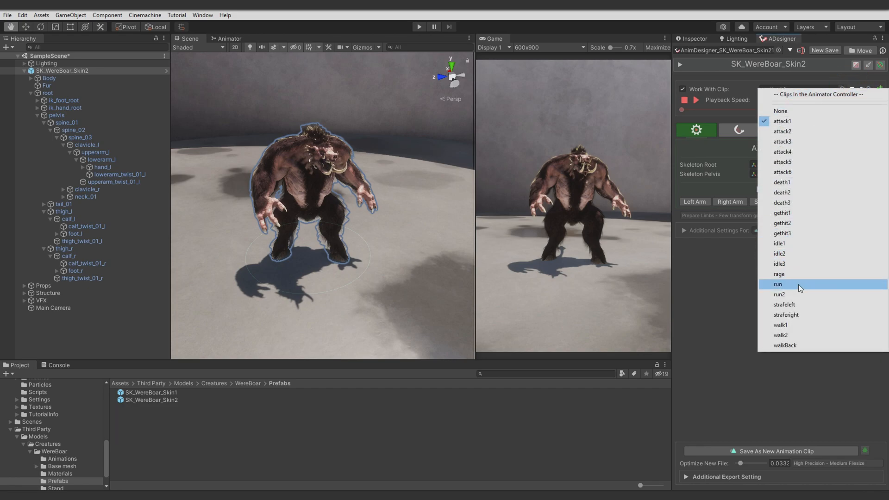
{"action": "left_click", "coordinate": [779, 294]}
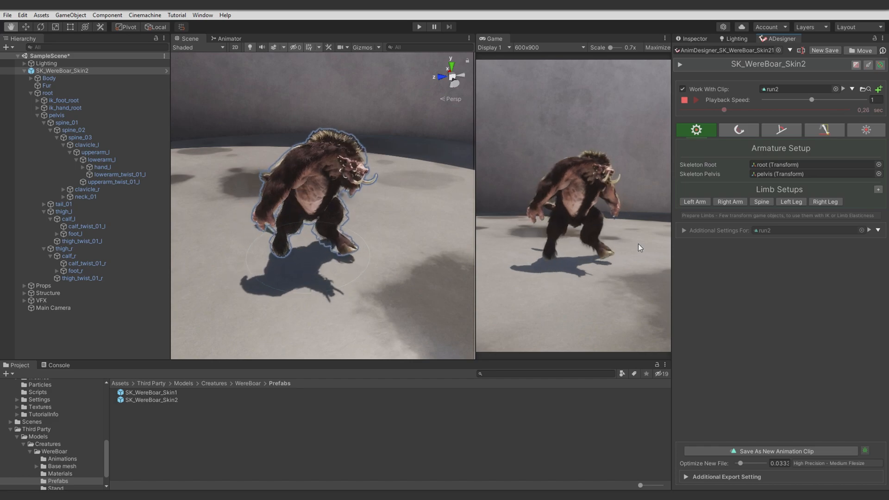
{"action": "left_click", "coordinate": [867, 133]}
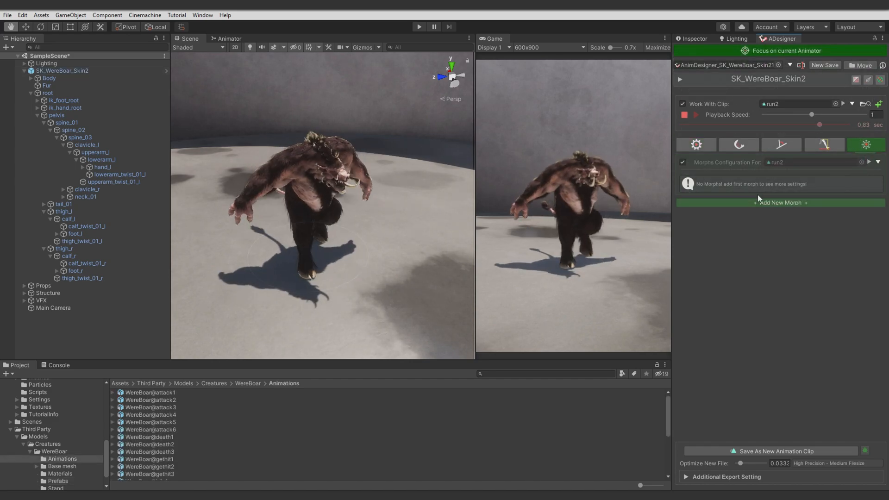
Add a 'Right Arm Attack' morph blending attack2 into run2, then disable morphing to compare
{"action": "left_click", "coordinate": [780, 203]}
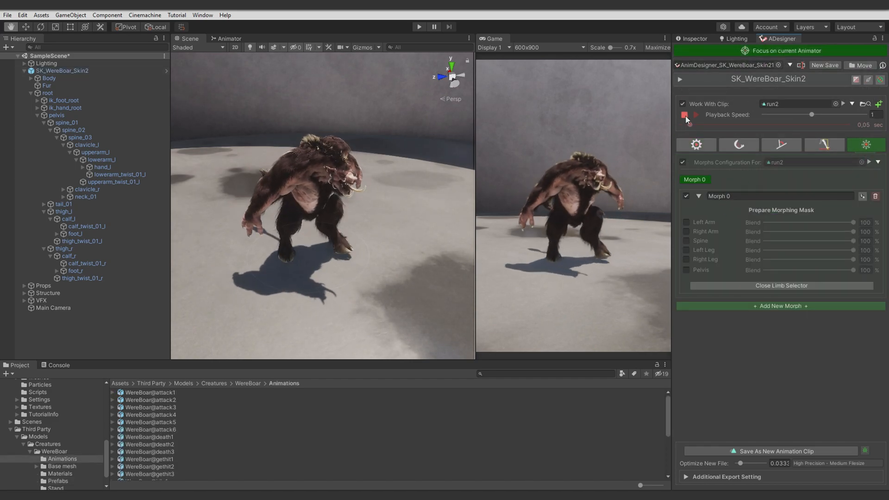
{"action": "left_click", "coordinate": [685, 115]}
{"action": "type", "text": "Right Arm Attack"}
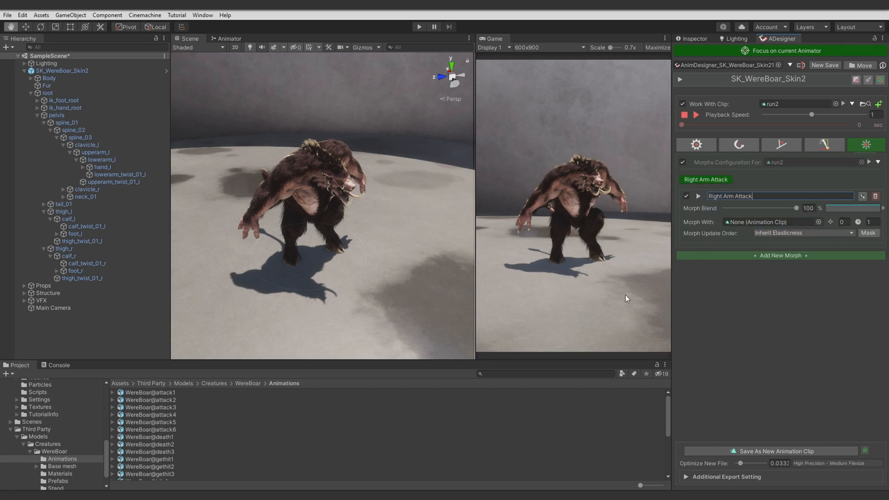
{"action": "left_click", "coordinate": [113, 400]}
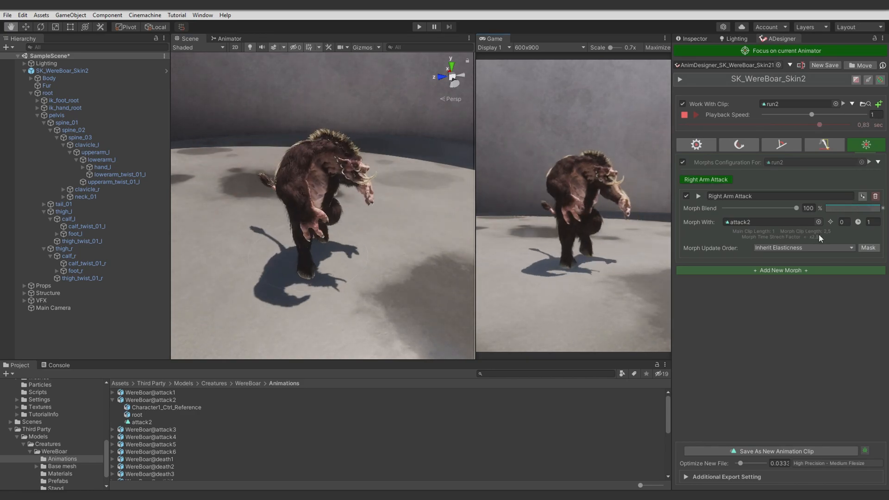
{"action": "left_click", "coordinate": [682, 116]}
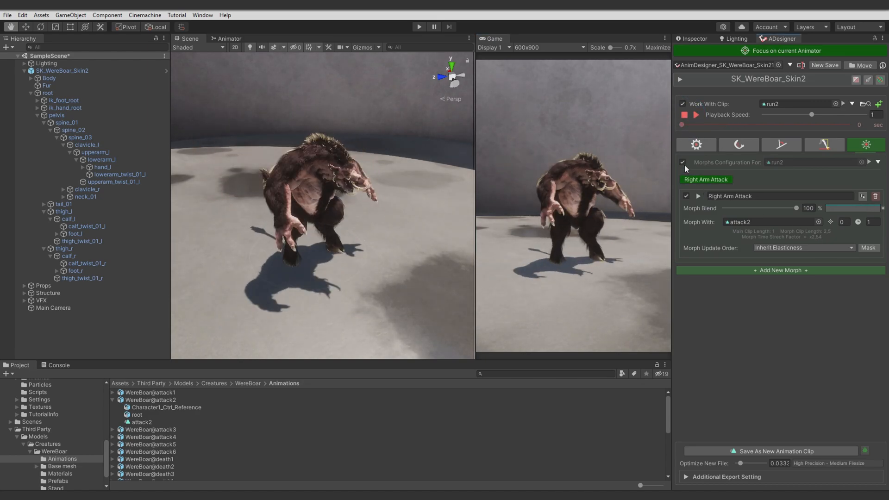
{"action": "left_click", "coordinate": [696, 145]}
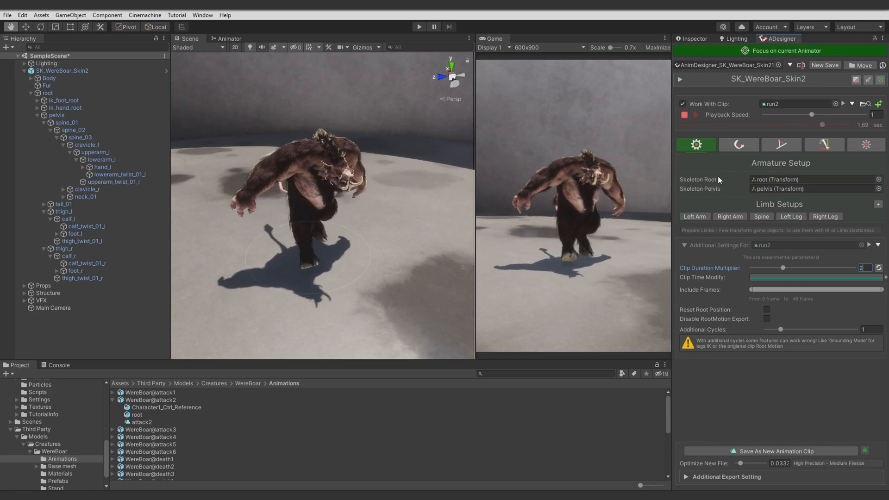
Turn morphing back on for run2 and view the Left Arm elasticness at 70% rotation-based
{"action": "left_click", "coordinate": [863, 145]}
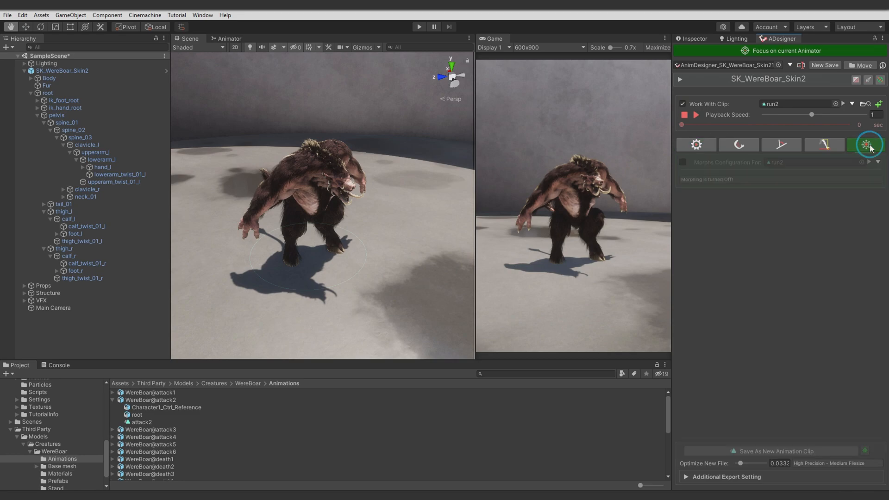
{"action": "left_click", "coordinate": [864, 145]}
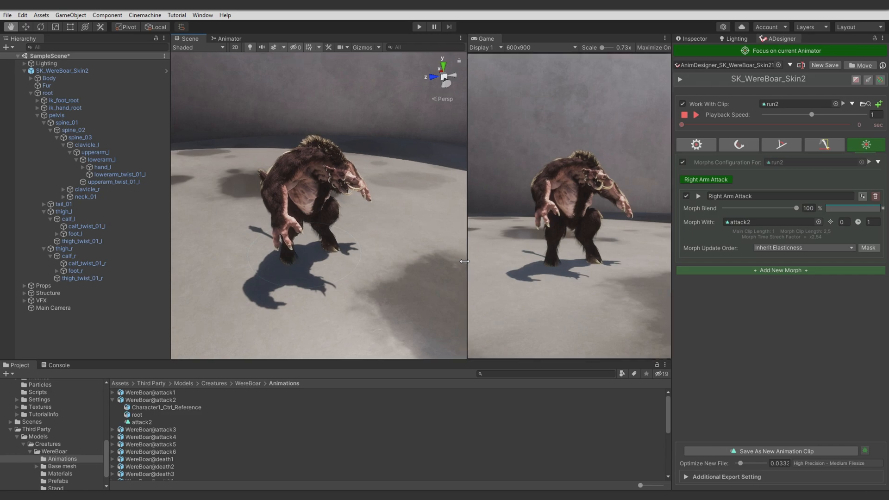
{"action": "left_click", "coordinate": [738, 145]}
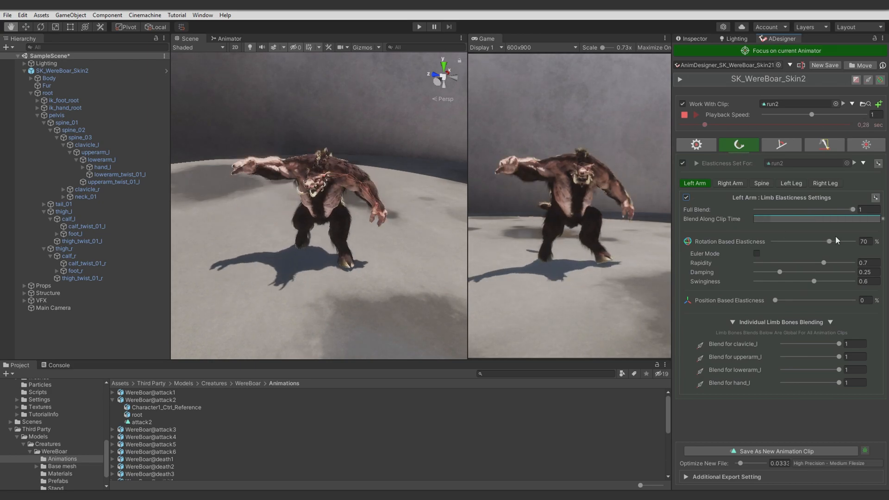
Review Right Arm elasticity, then raise Spine rapidity and lower Spine full blend to 0.395
{"action": "left_click", "coordinate": [730, 183]}
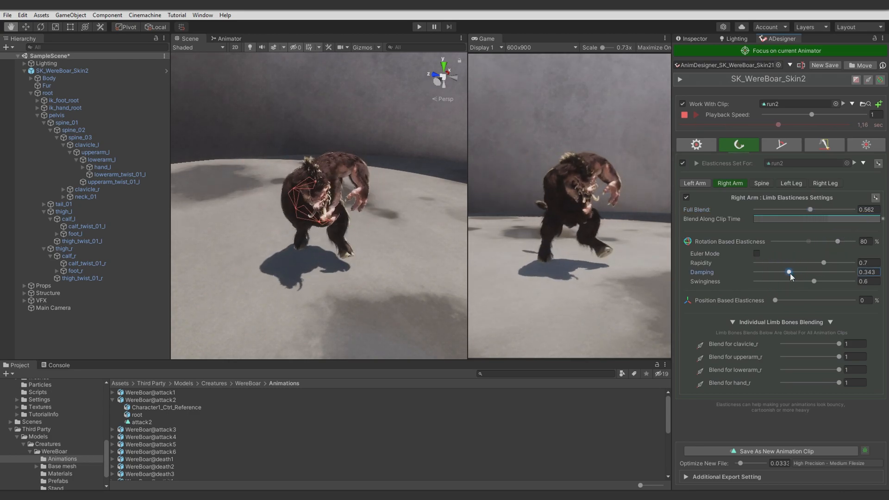
{"action": "left_click", "coordinate": [761, 183]}
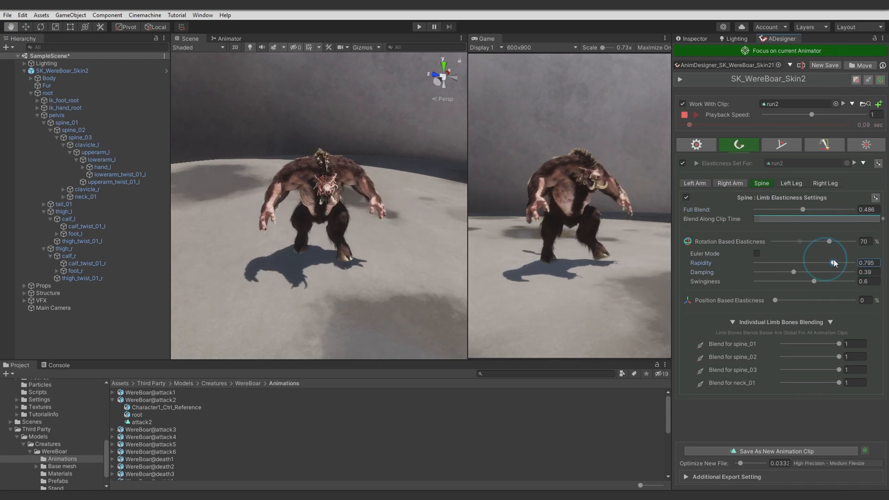
{"action": "left_click_drag", "start_coordinate": [827, 263], "coordinate": [834, 263]}
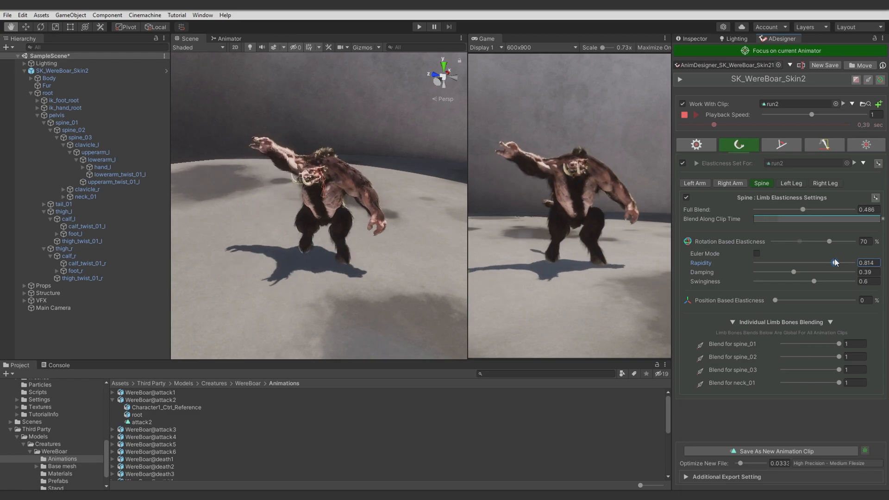
{"action": "left_click_drag", "start_coordinate": [803, 210], "coordinate": [794, 209]}
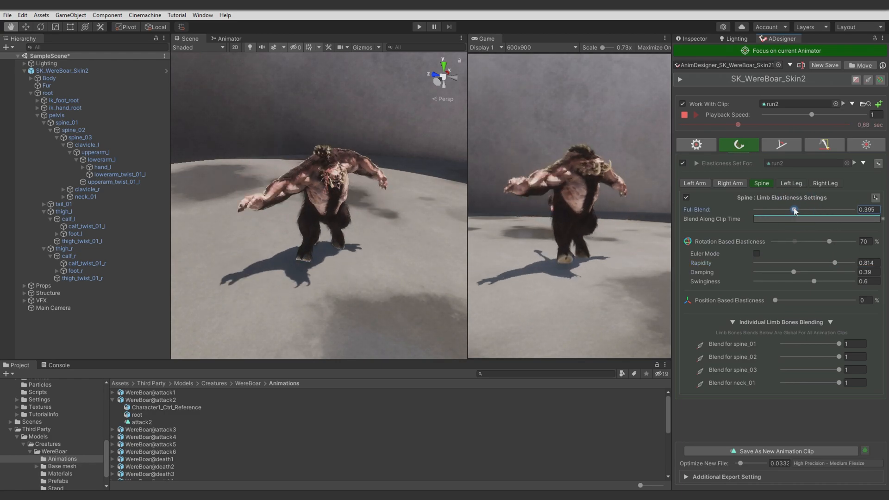
{"action": "left_click", "coordinate": [781, 144]}
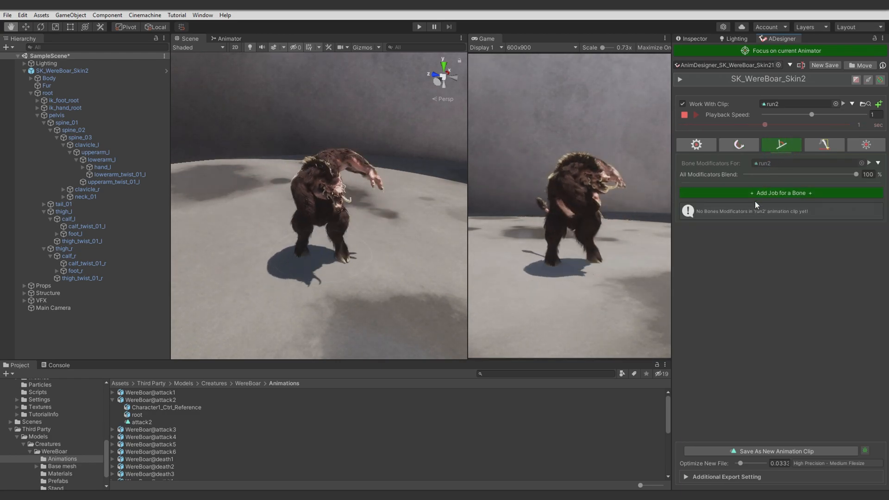
Add a spine_01 rotation modifier to run2 and drag its X/Y/Z angles and blend curve
{"action": "left_click", "coordinate": [781, 193]}
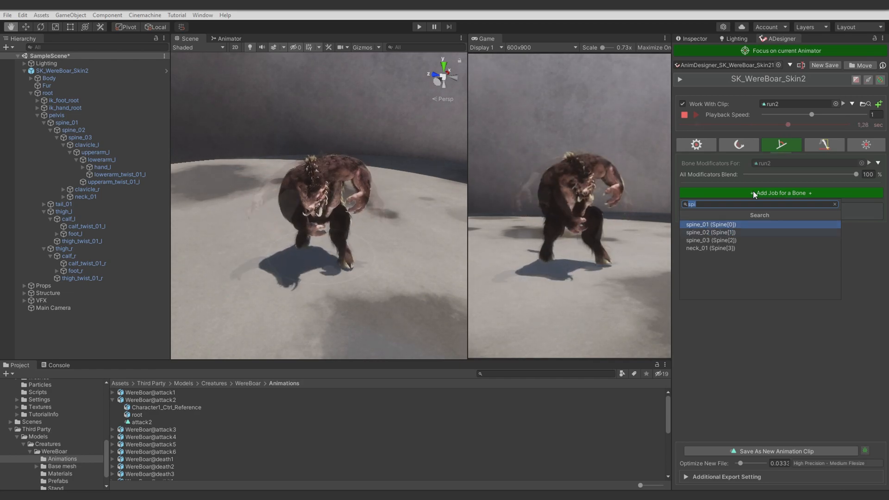
{"action": "left_click", "coordinate": [711, 224]}
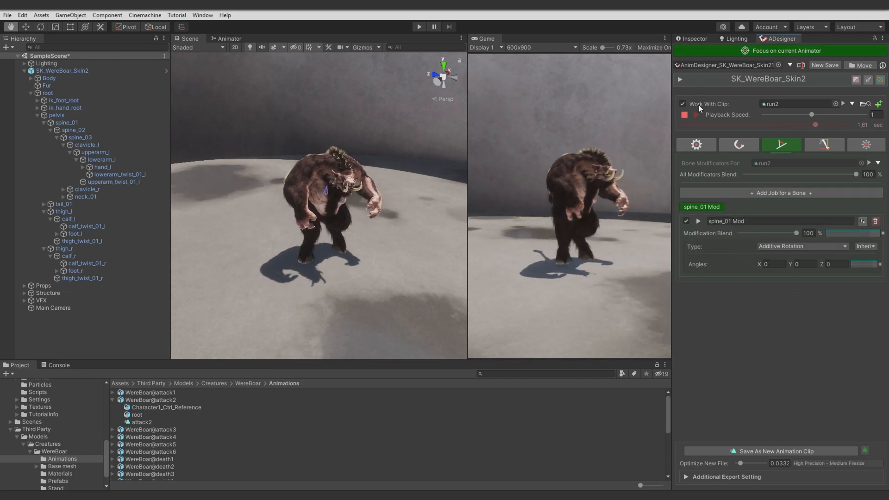
{"action": "left_click", "coordinate": [695, 115]}
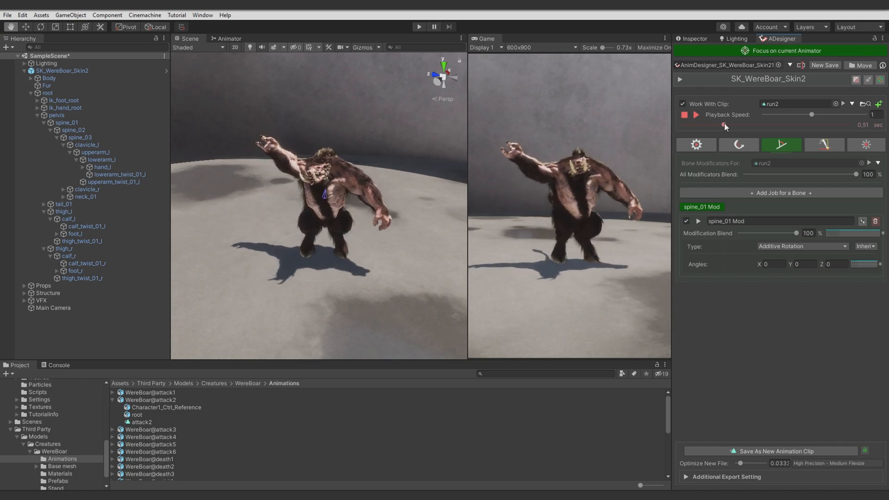
{"action": "left_click_drag", "start_coordinate": [724, 124], "coordinate": [756, 124]}
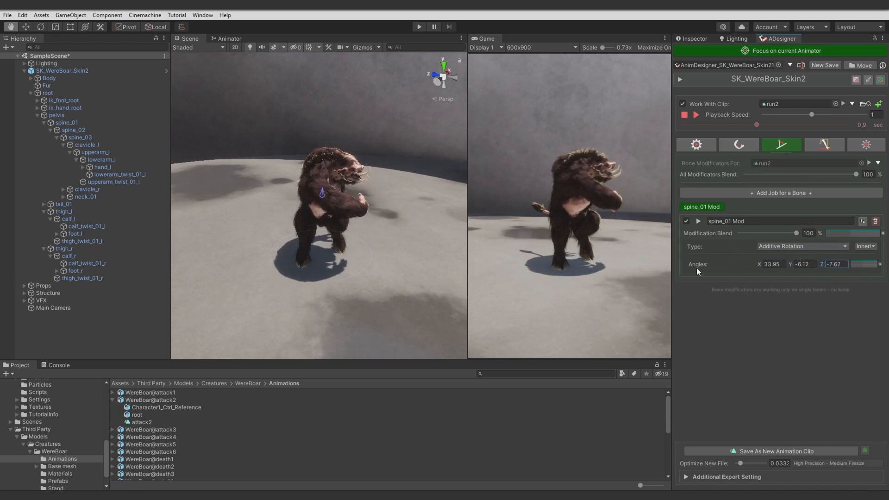
{"action": "left_click_drag", "start_coordinate": [833, 264], "coordinate": [757, 265]}
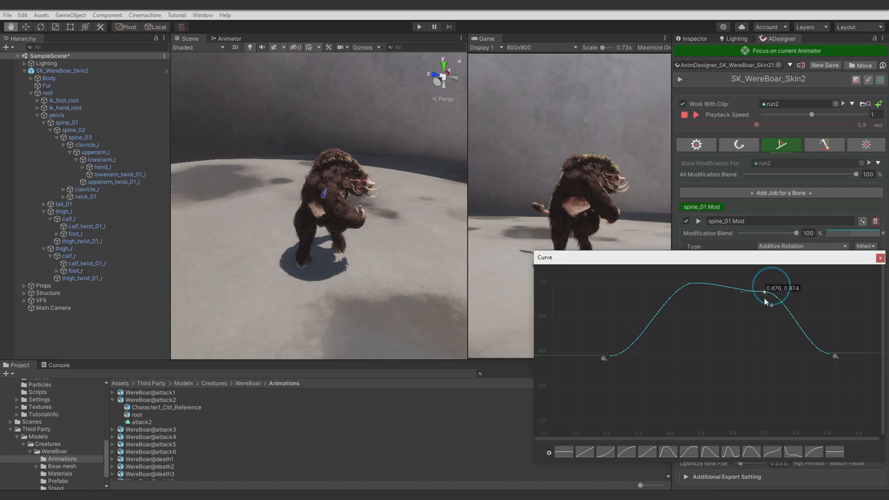
Finish the spine_01 curve with angles 31.05, -16.2, 4.23 and stop the run2 preview
{"action": "left_click", "coordinate": [880, 258]}
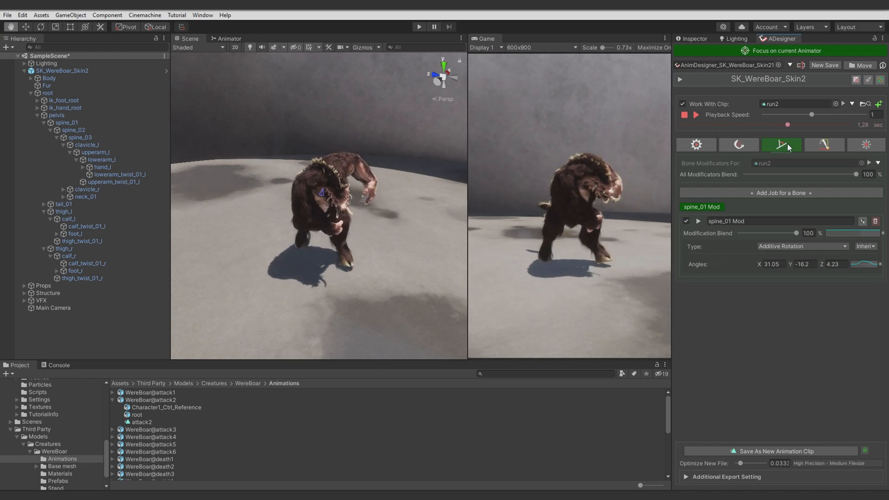
{"action": "left_click", "coordinate": [695, 114]}
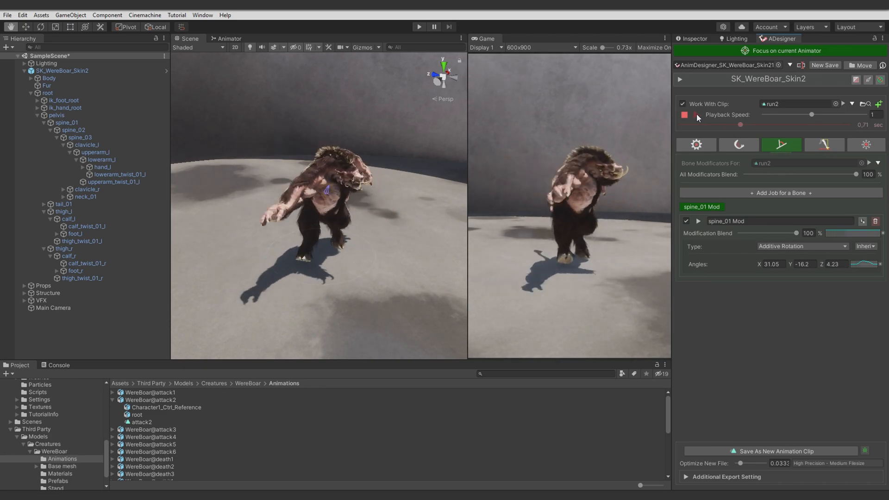
{"action": "left_click", "coordinate": [696, 115]}
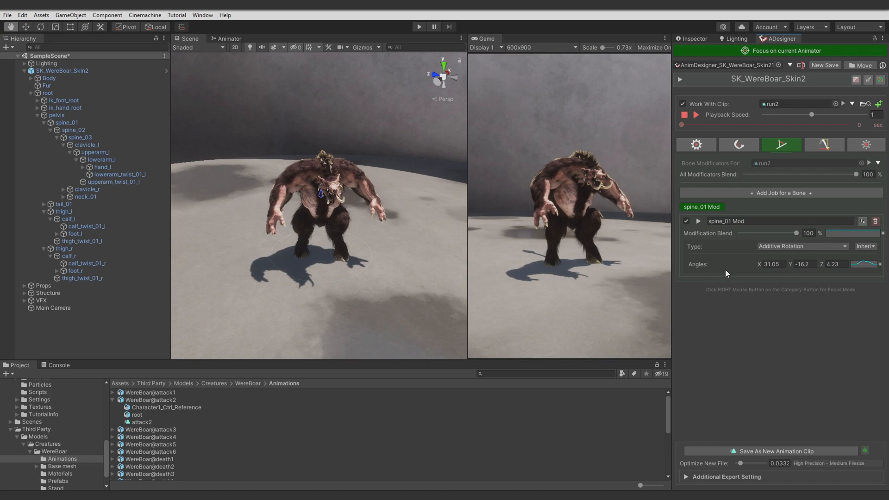
{"action": "left_click", "coordinate": [781, 192]}
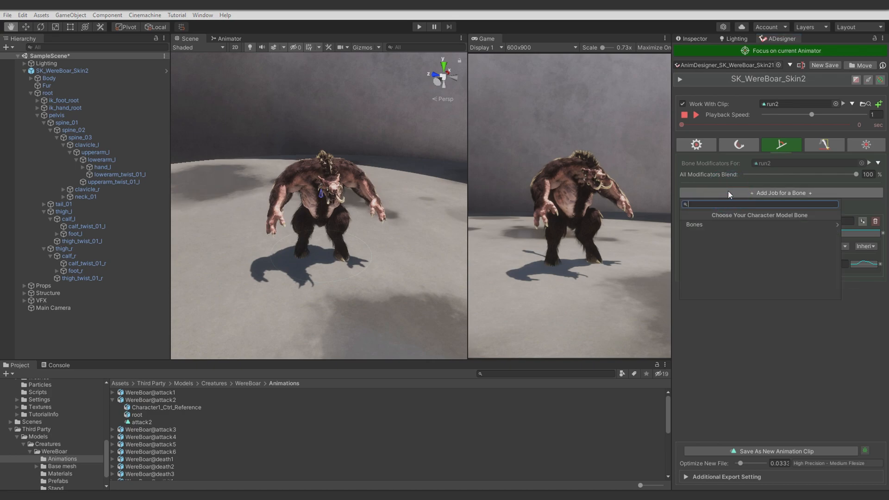
Add a pelvis rotation modifier with its Y angle set to 0
{"action": "type", "text": "ple"}
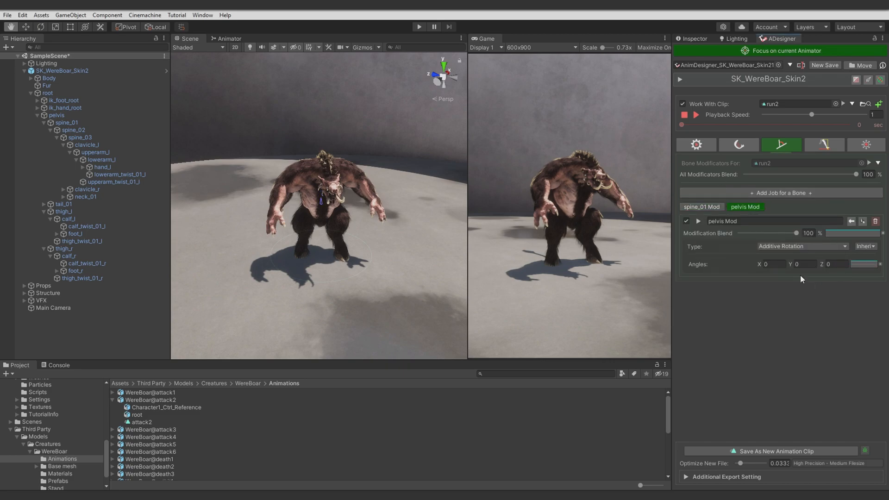
{"action": "left_click", "coordinate": [866, 246]}
{"action": "type", "text": "5"}
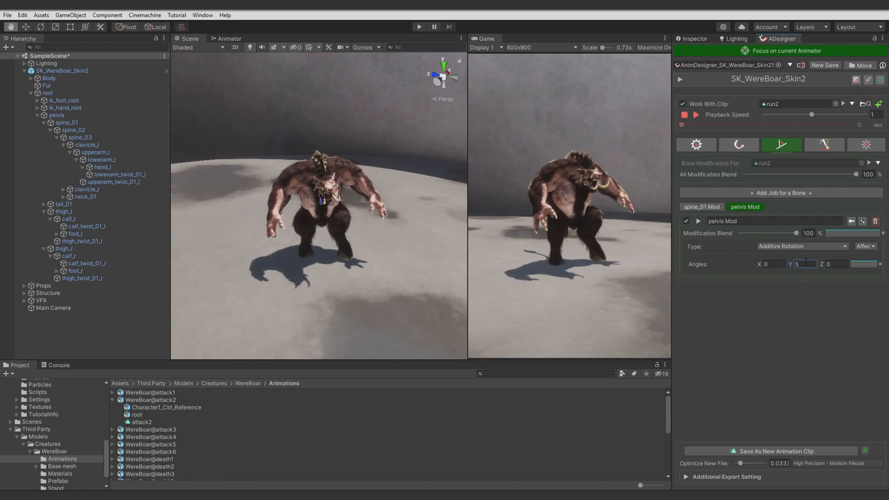
{"action": "type", "text": "0"}
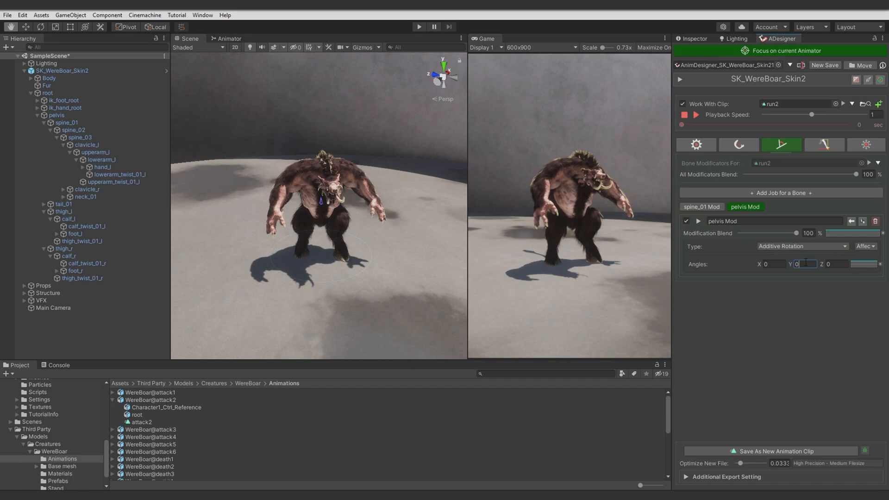
{"action": "left_click", "coordinate": [820, 145]}
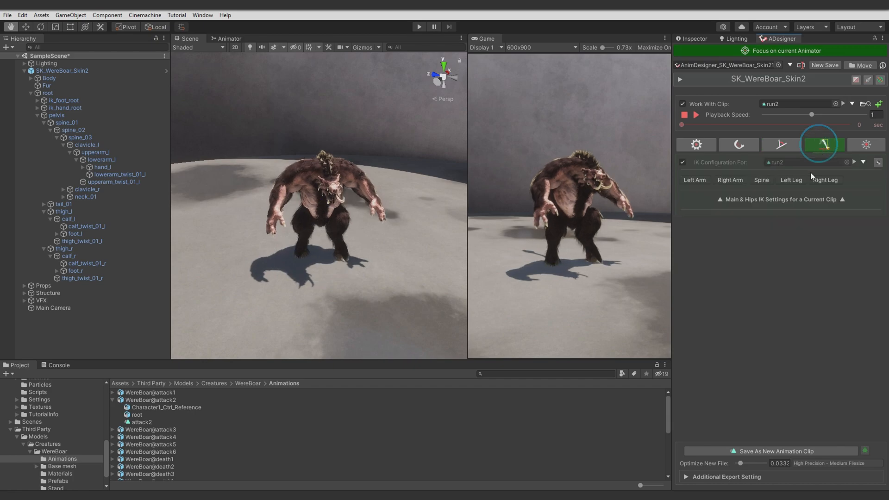
Enable left-leg IK with knee hint offset X -0.8, Z 2.97, and enable right-leg IK
{"action": "left_click", "coordinate": [791, 180]}
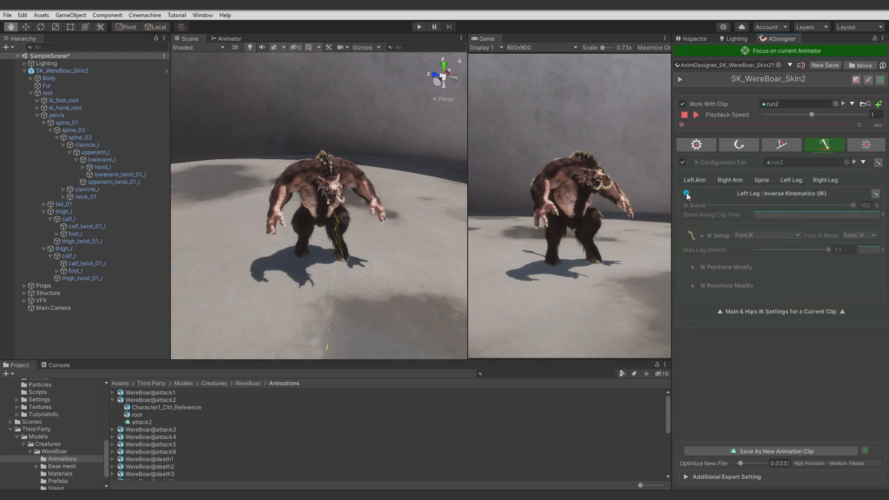
{"action": "left_click", "coordinate": [686, 193]}
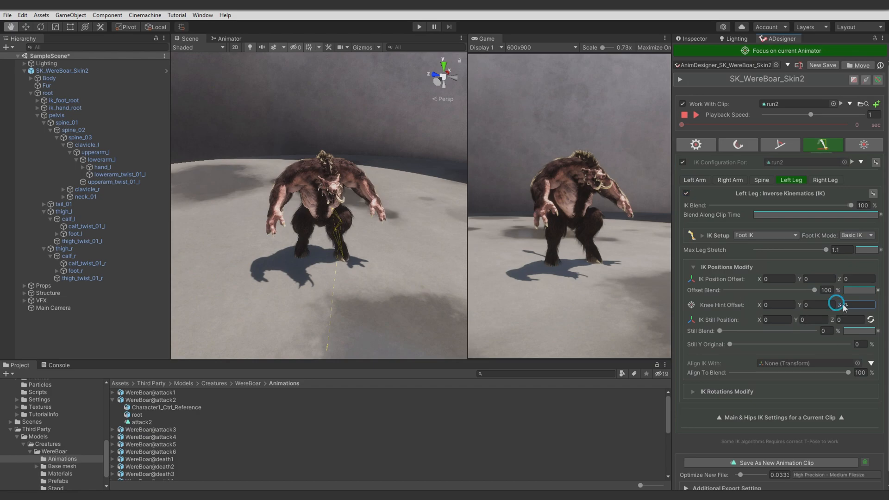
{"action": "left_click_drag", "start_coordinate": [856, 305], "coordinate": [856, 304]}
{"action": "type", "text": "-0.8"}
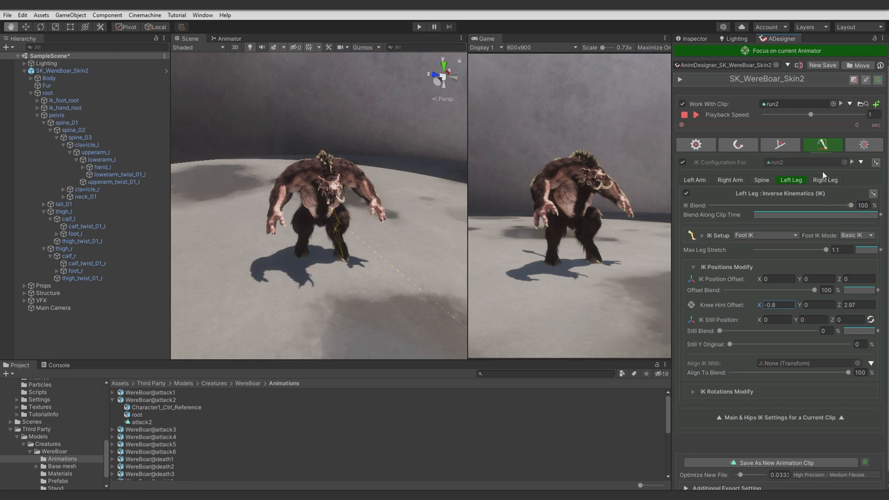
{"action": "left_click", "coordinate": [825, 180]}
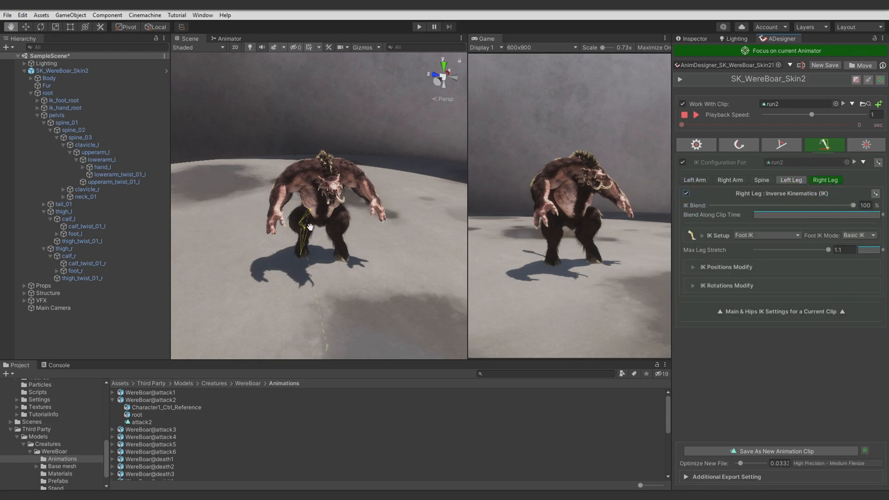
{"action": "left_click", "coordinate": [693, 267]}
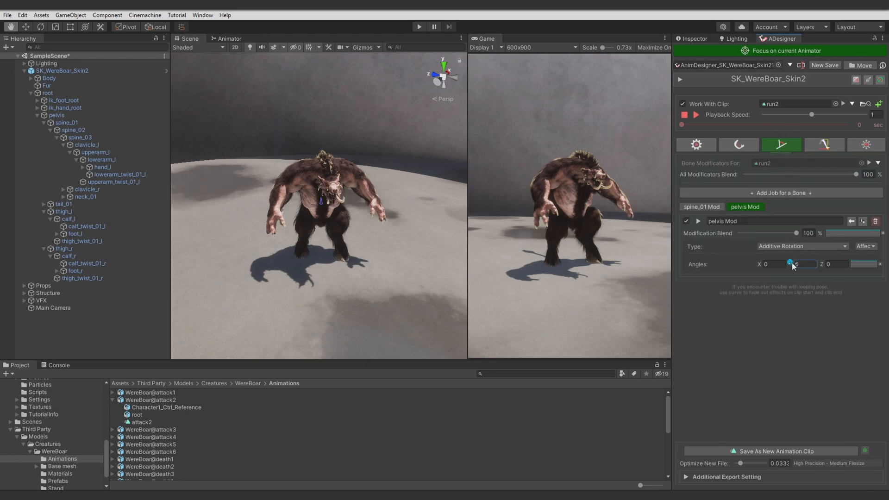
Set the pelvis modifier's Mod Angles to X 15.42, Y -1.59, Z 2.79
{"action": "left_click_drag", "start_coordinate": [791, 264], "coordinate": [805, 264]}
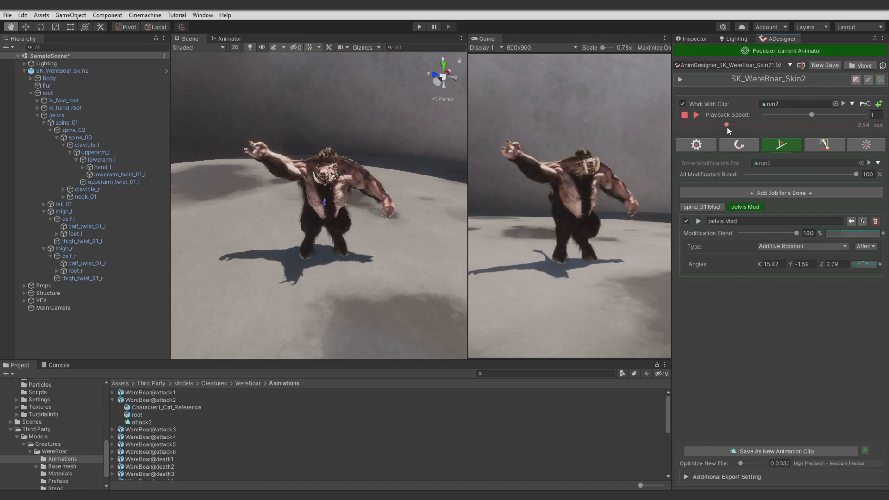
Shape the pelvis blend curve to start near a third and peak around 0.6, then replay run2
{"action": "left_click", "coordinate": [863, 263]}
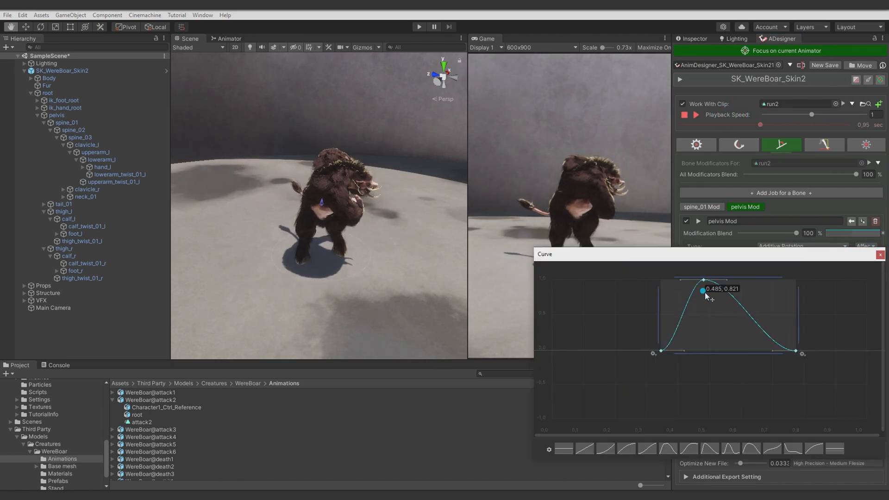
{"action": "left_click_drag", "start_coordinate": [703, 291], "coordinate": [732, 281]}
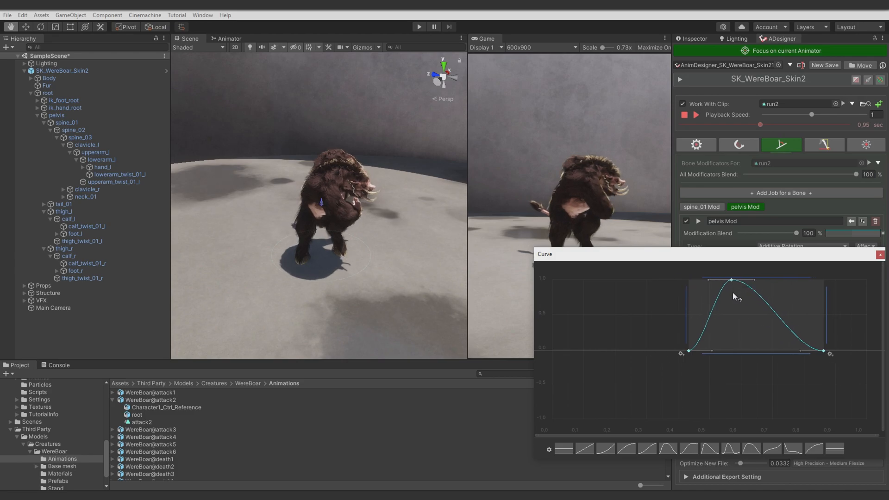
{"action": "left_click", "coordinate": [880, 255]}
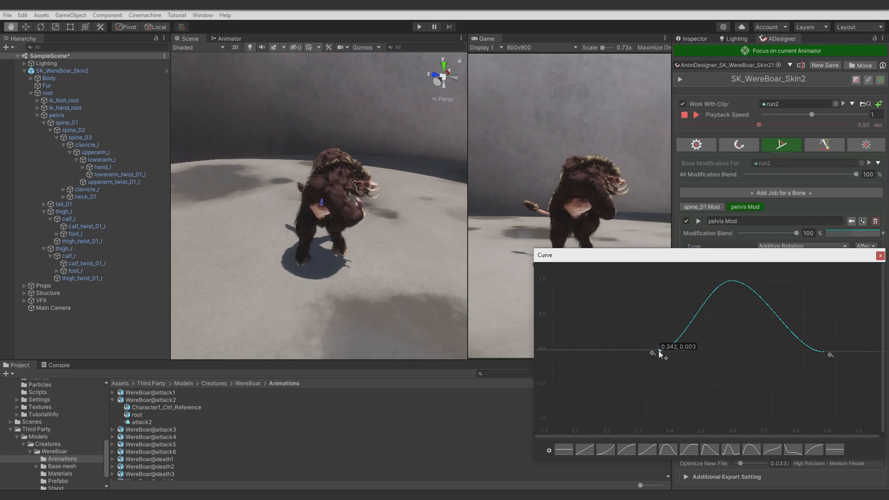
{"action": "left_click", "coordinate": [879, 268]}
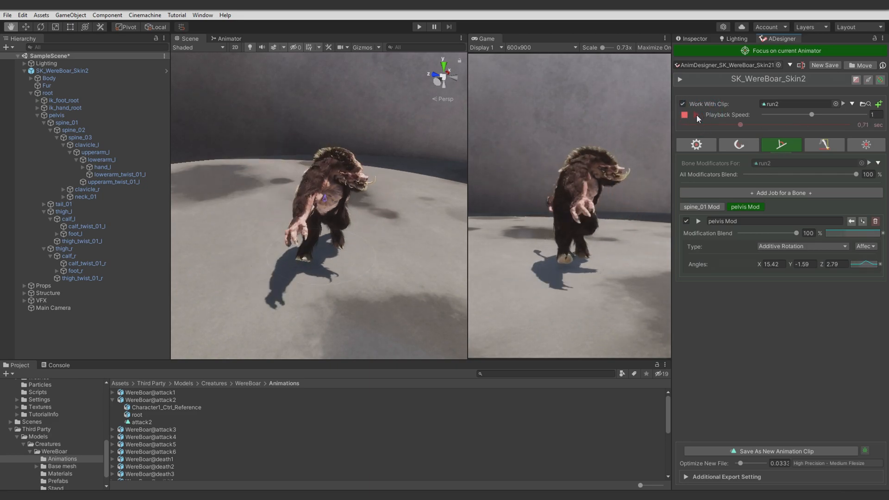
{"action": "left_click", "coordinate": [695, 116]}
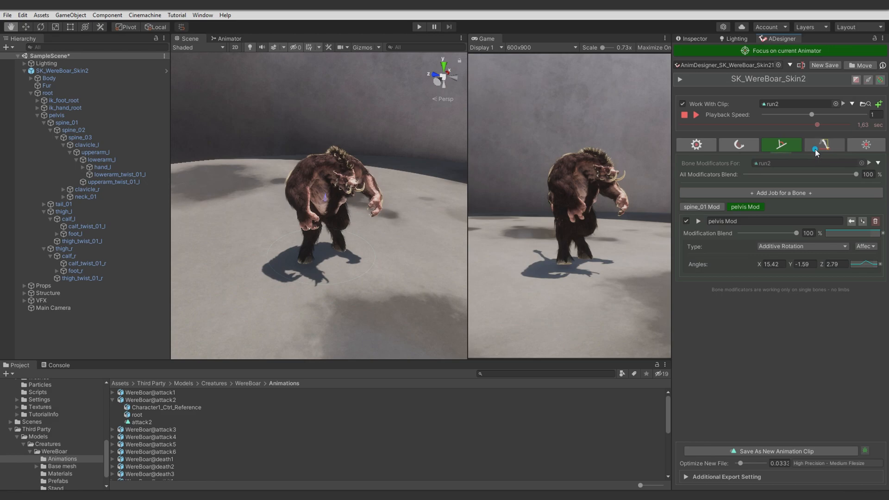
Set the IK Pelvis Y Offset to -0.05 and Pelvis Forward Offset to 0.1
{"action": "left_click", "coordinate": [824, 145]}
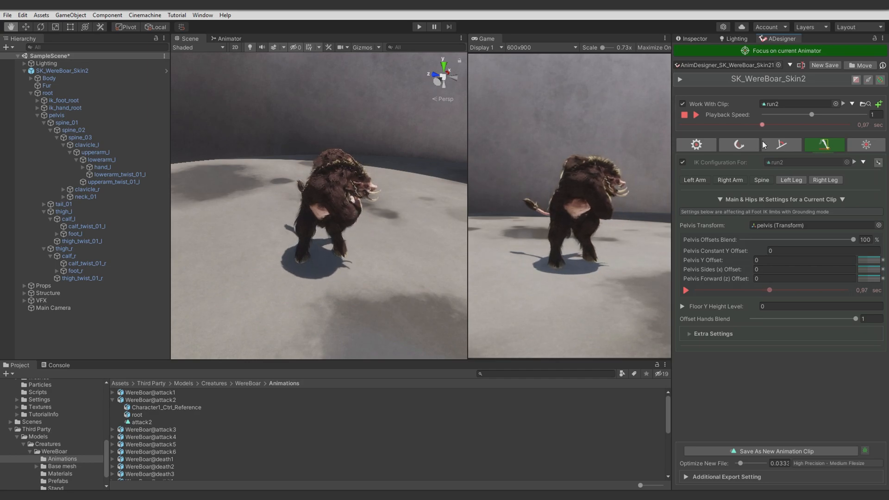
{"action": "left_click", "coordinate": [804, 278]}
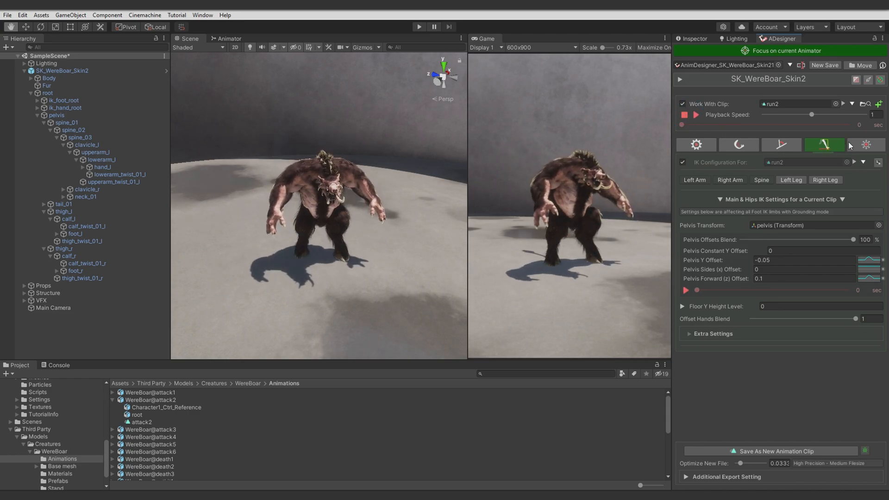
{"action": "left_click", "coordinate": [865, 144]}
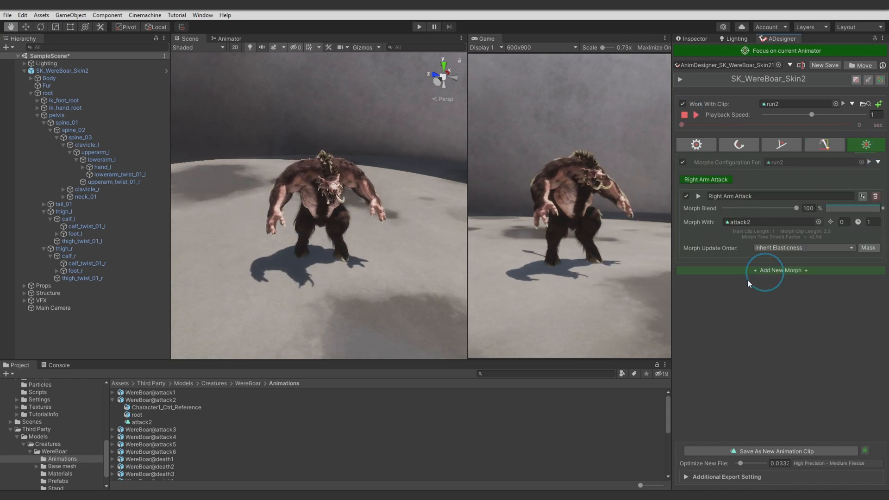
Add a Left Arm Attack morph that blends attack1 through an arms and spine mask
{"action": "left_click", "coordinate": [780, 270]}
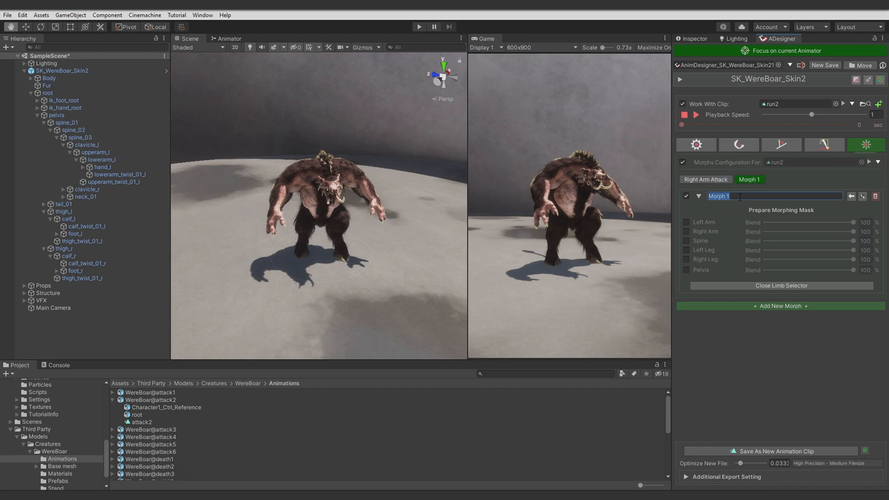
{"action": "type", "text": "Left Arm Attack"}
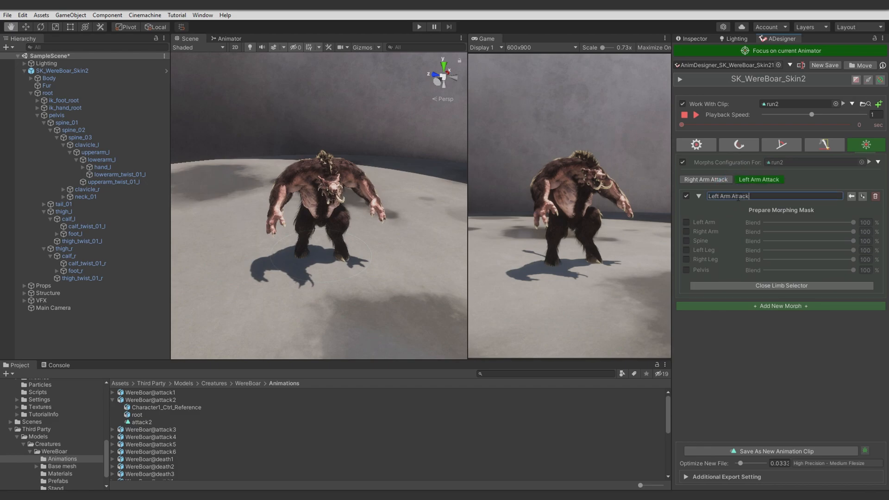
{"action": "left_click", "coordinate": [705, 179]}
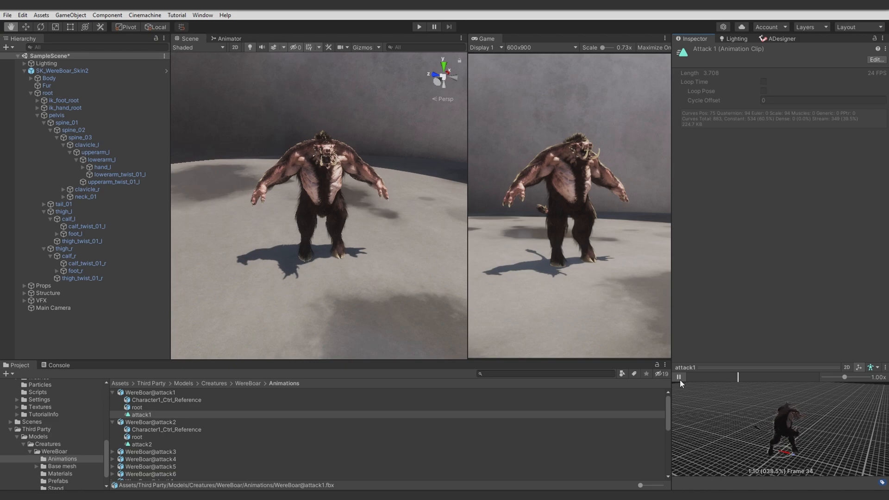
{"action": "left_click", "coordinate": [779, 39]}
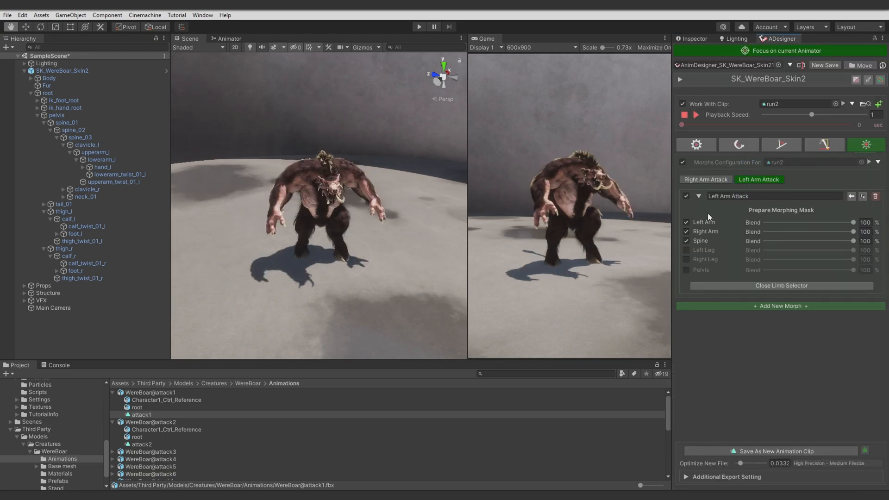
{"action": "left_click", "coordinate": [781, 285]}
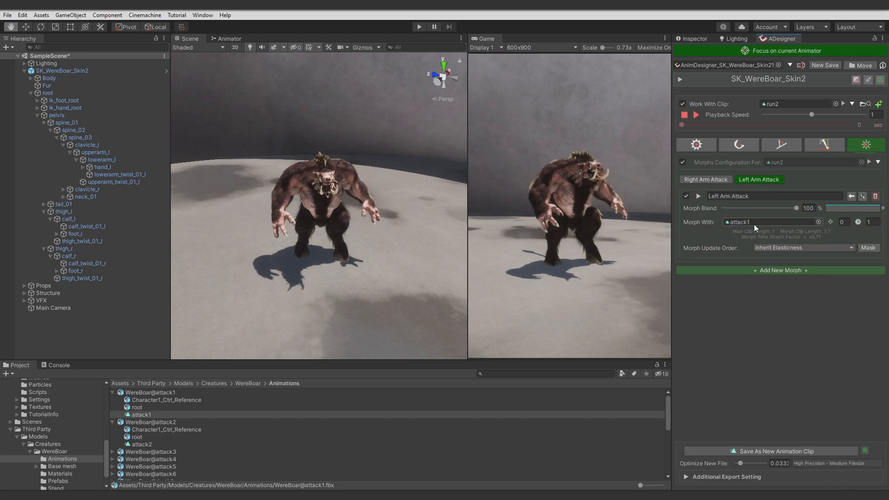
Re-enable the Right Arm Attack morph, then return to Left Arm Attack and scrub the preview
{"action": "left_click", "coordinate": [705, 179]}
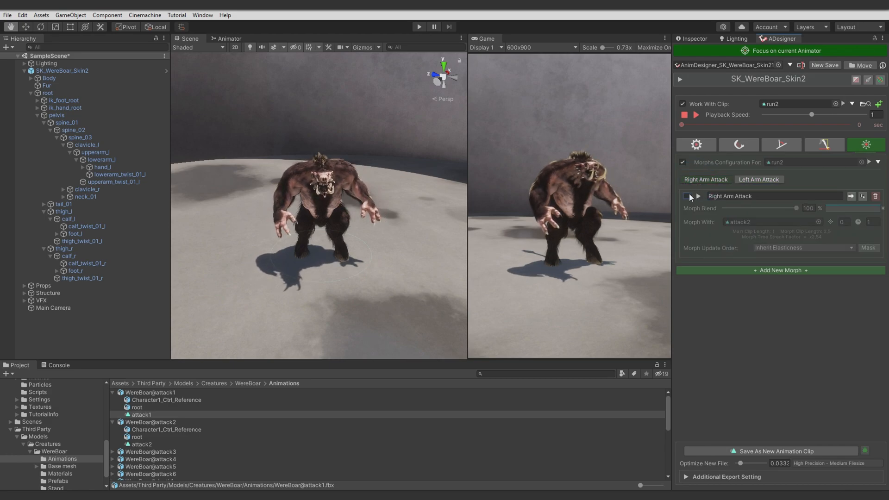
{"action": "left_click", "coordinate": [759, 179]}
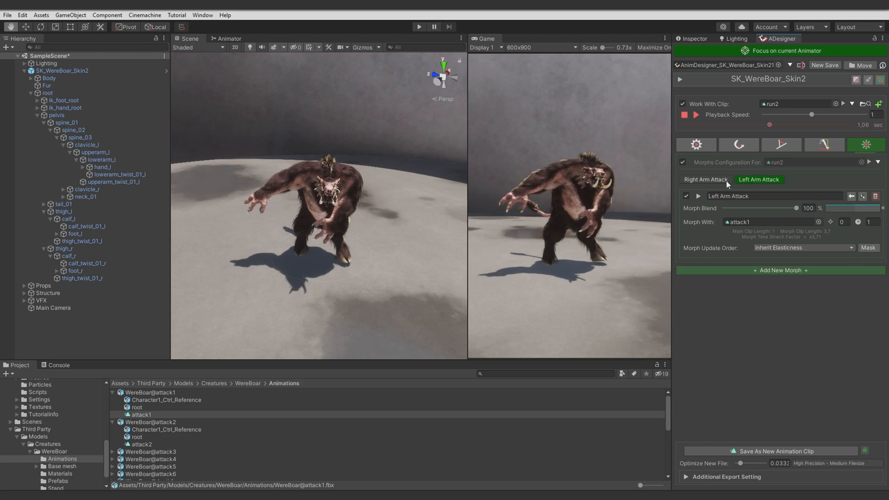
{"action": "left_click", "coordinate": [705, 179]}
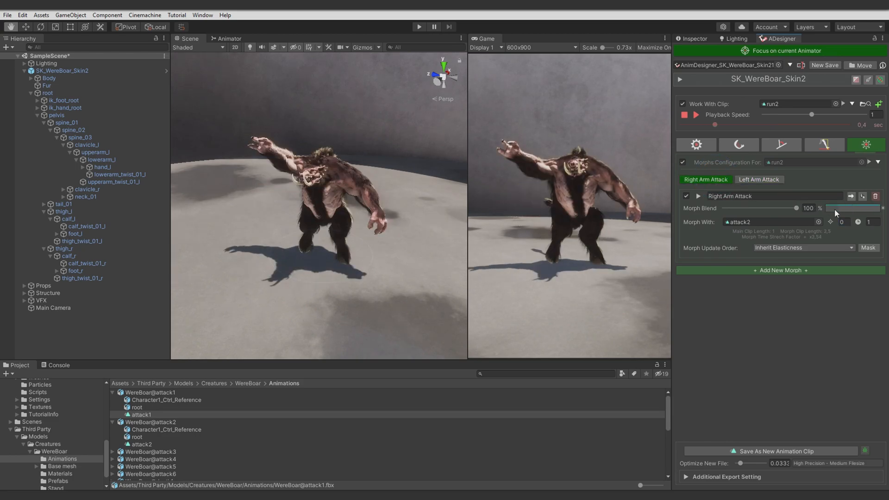
{"action": "left_click", "coordinate": [853, 208]}
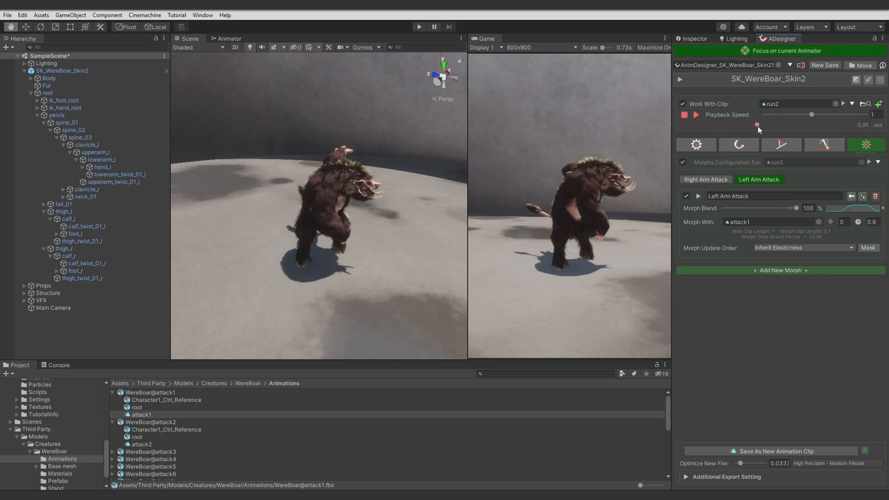
{"action": "left_click_drag", "start_coordinate": [757, 125], "coordinate": [792, 124]}
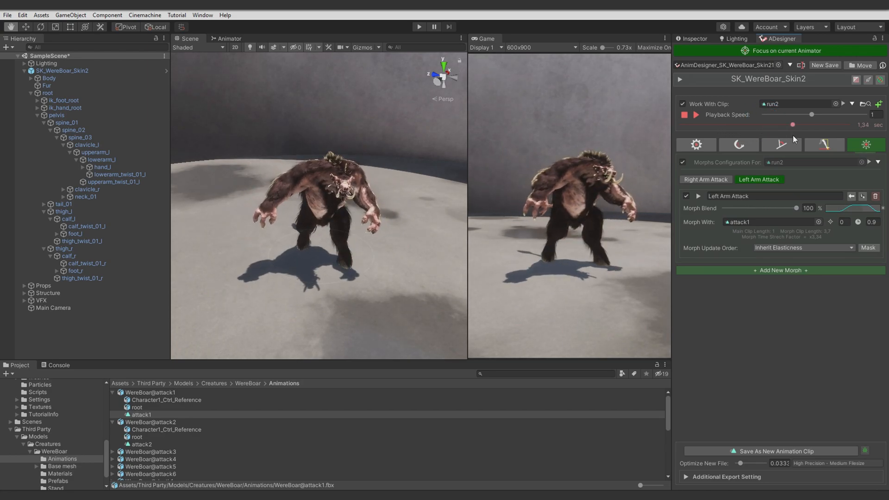
Set the Right Arm mask blend to 0 for the Left Arm Attack morph
{"action": "left_click", "coordinate": [649, 179]}
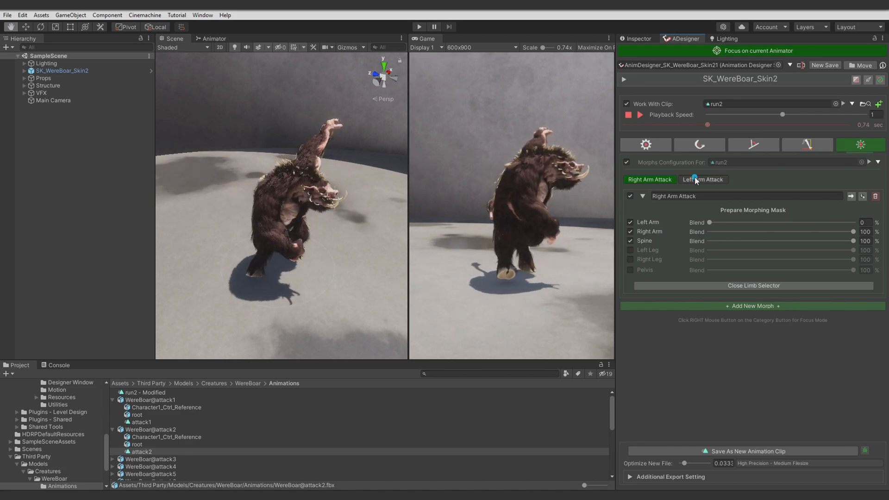
{"action": "left_click", "coordinate": [702, 179]}
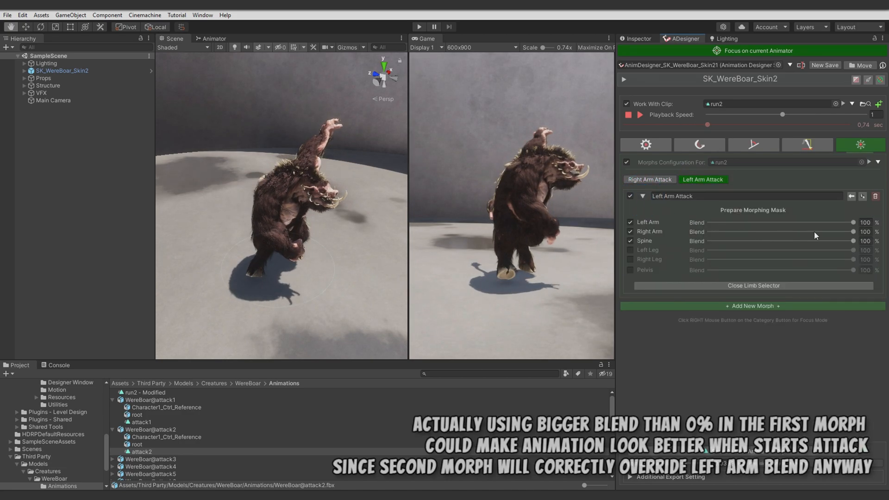
{"action": "left_click_drag", "start_coordinate": [853, 232], "coordinate": [707, 231]}
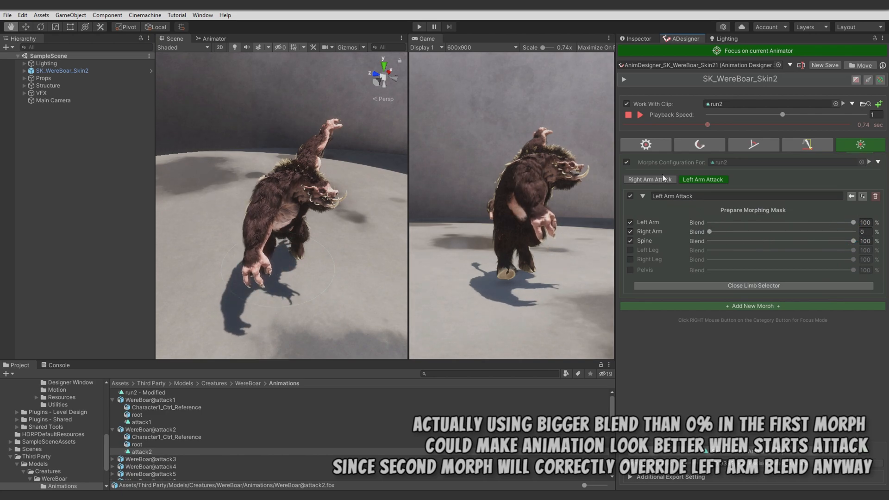
Lower Left Arm Attack's spine blend to 71% and reduce Right Arm Attack's spine blend
{"action": "left_click", "coordinate": [649, 179]}
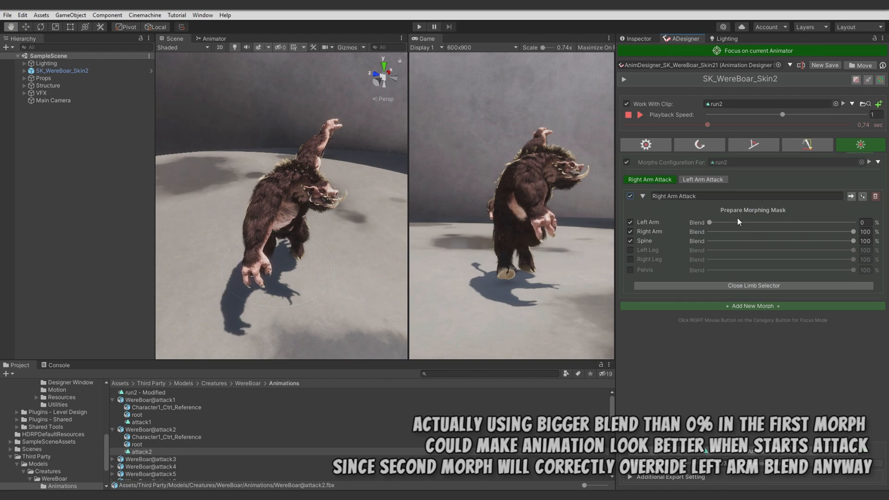
{"action": "left_click", "coordinate": [703, 179]}
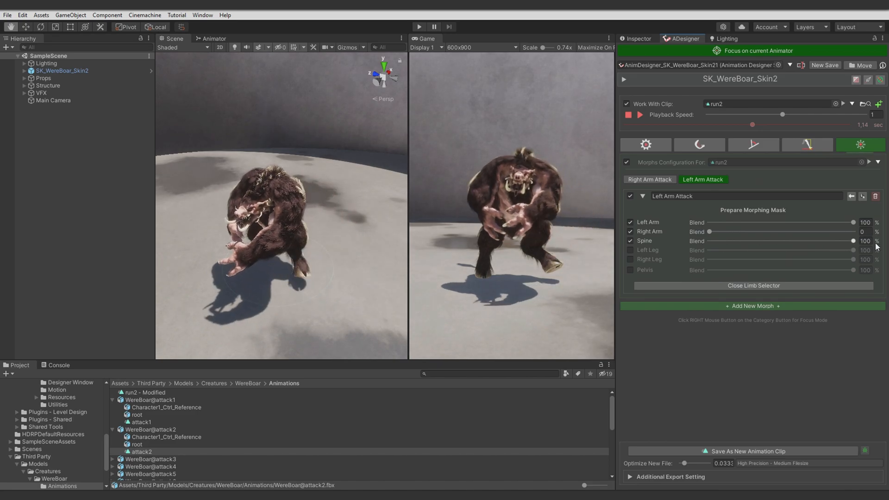
{"action": "left_click_drag", "start_coordinate": [851, 240], "coordinate": [815, 240]}
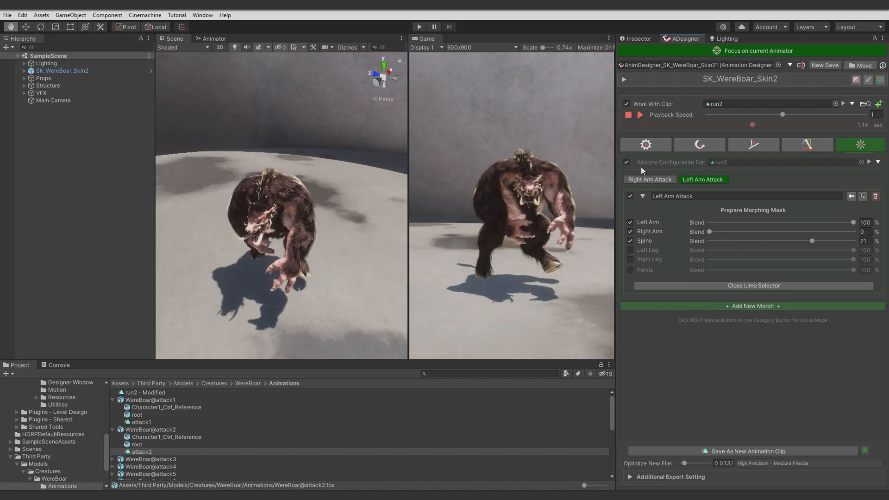
{"action": "left_click", "coordinate": [649, 179]}
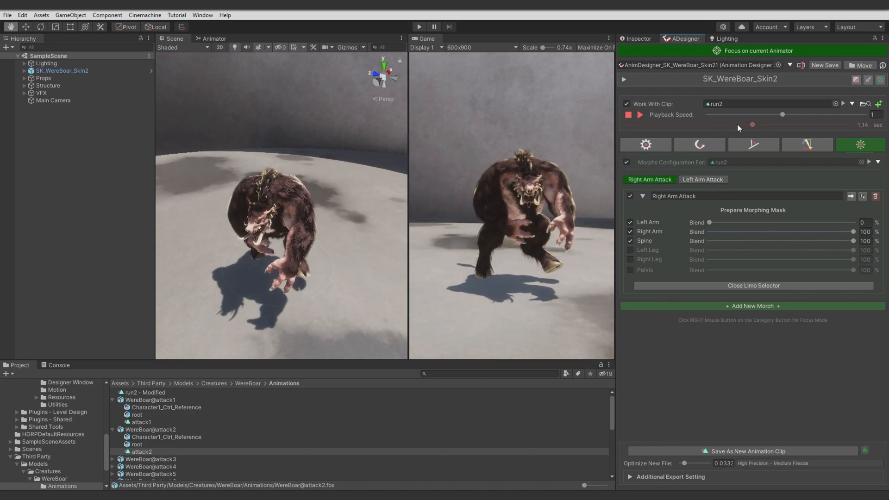
{"action": "left_click_drag", "start_coordinate": [853, 241], "coordinate": [845, 241]}
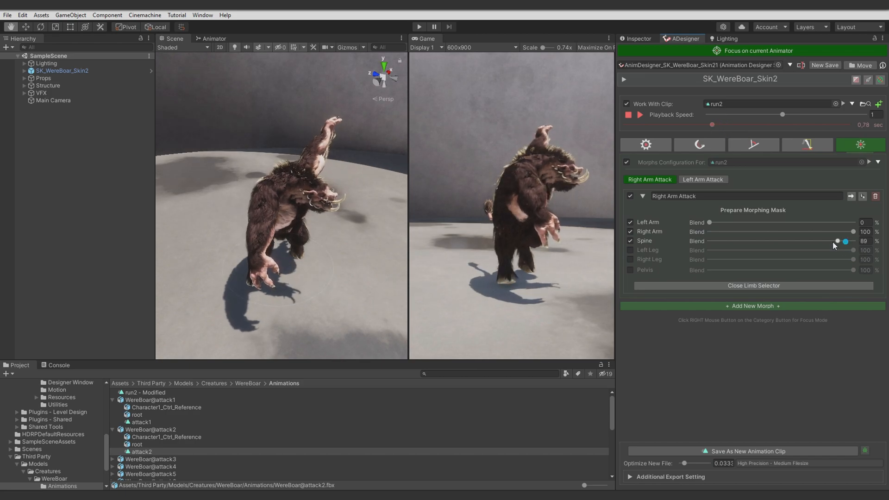
{"action": "left_click_drag", "start_coordinate": [845, 240], "coordinate": [837, 240]}
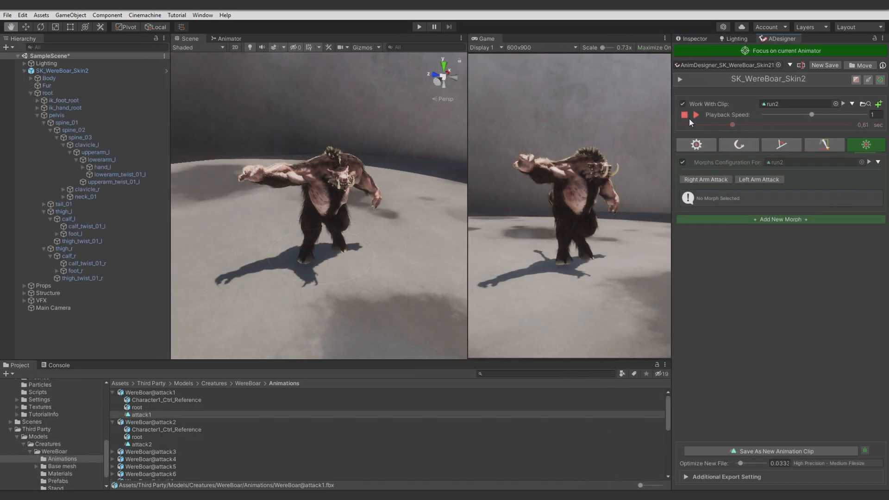
{"action": "left_click_drag", "start_coordinate": [731, 125], "coordinate": [752, 124]}
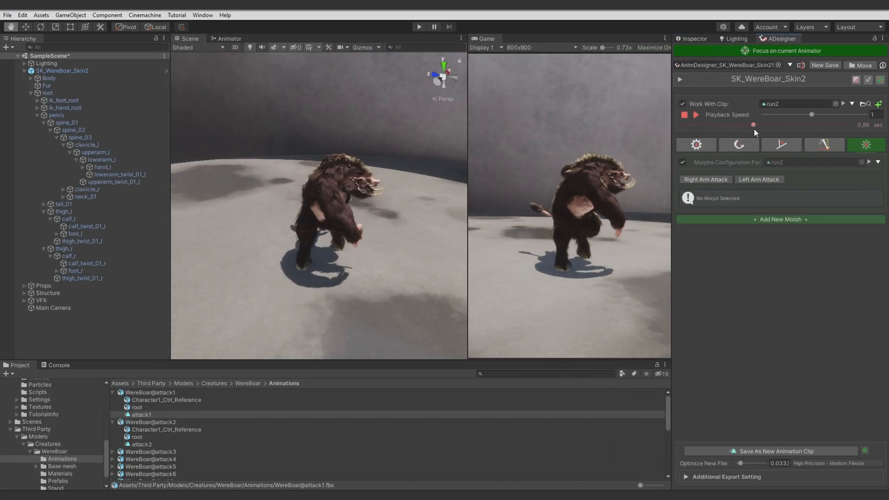
Add a spine_02 modifier job with rotation angles -5.46, 21.19, -4 and a custom blend curve
{"action": "left_click", "coordinate": [781, 145]}
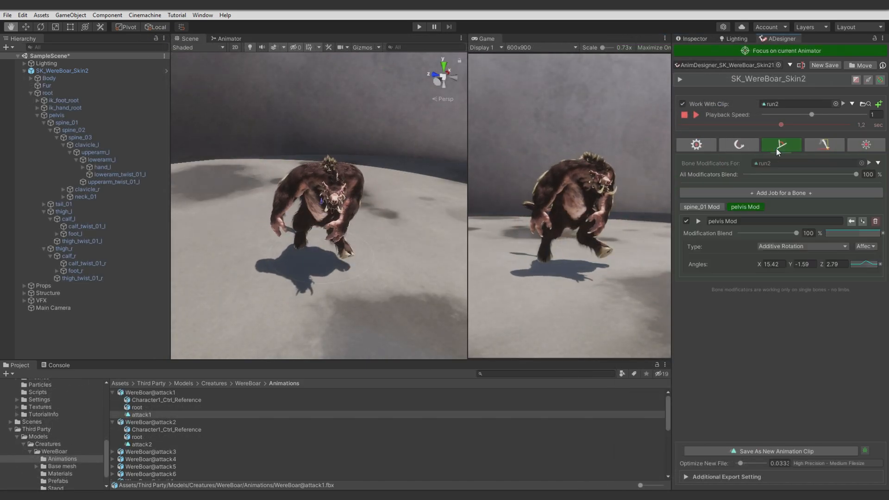
{"action": "left_click", "coordinate": [780, 192]}
{"action": "type", "text": "spi"}
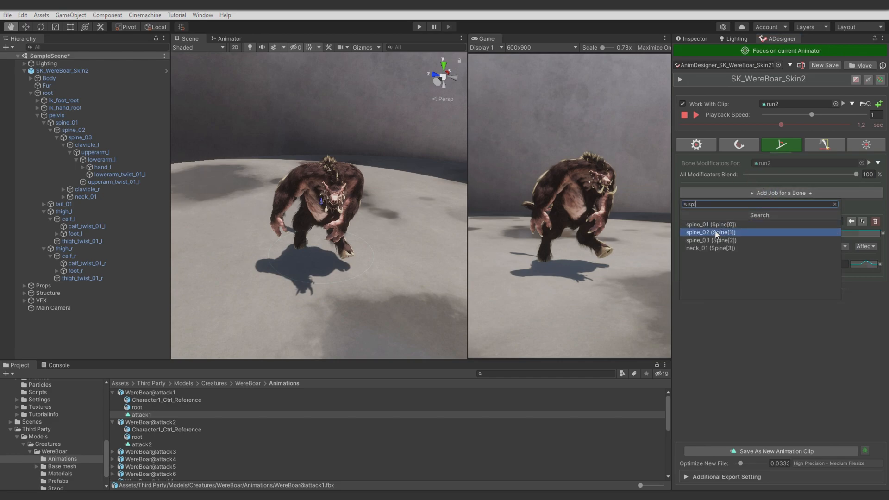
{"action": "left_click", "coordinate": [710, 232]}
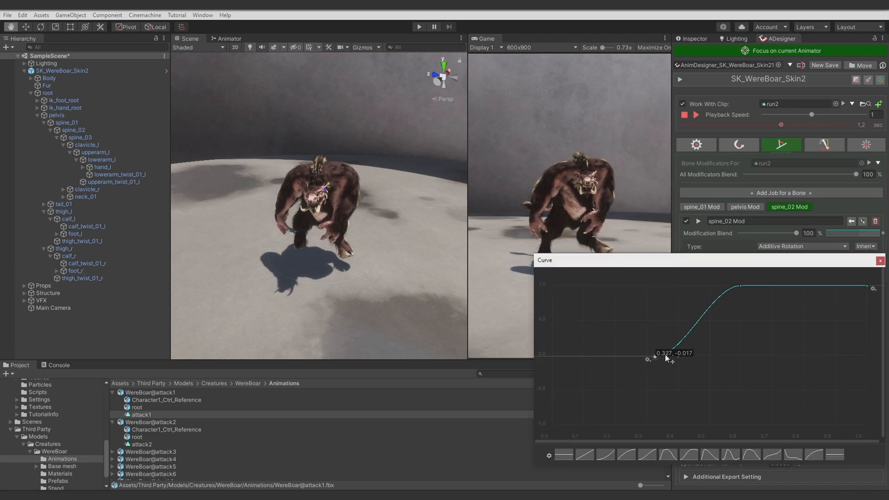
{"action": "left_click", "coordinate": [878, 273]}
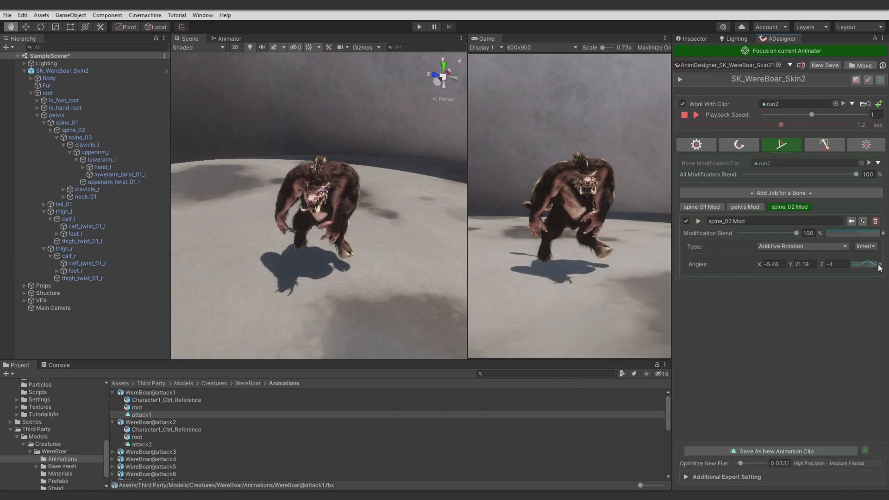
Add a clavicle_l job at -13.56, -12.21, 41.38 with its blend curve reset to 0
{"action": "left_click", "coordinate": [780, 193]}
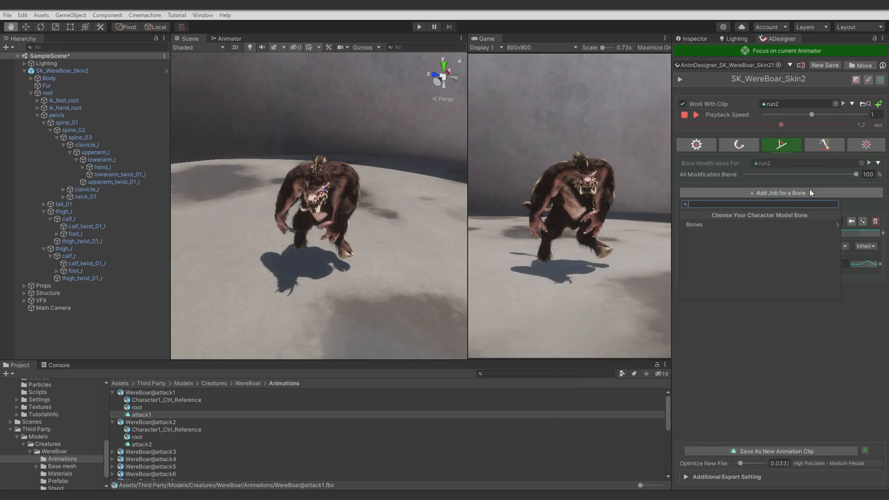
{"action": "type", "text": "left"}
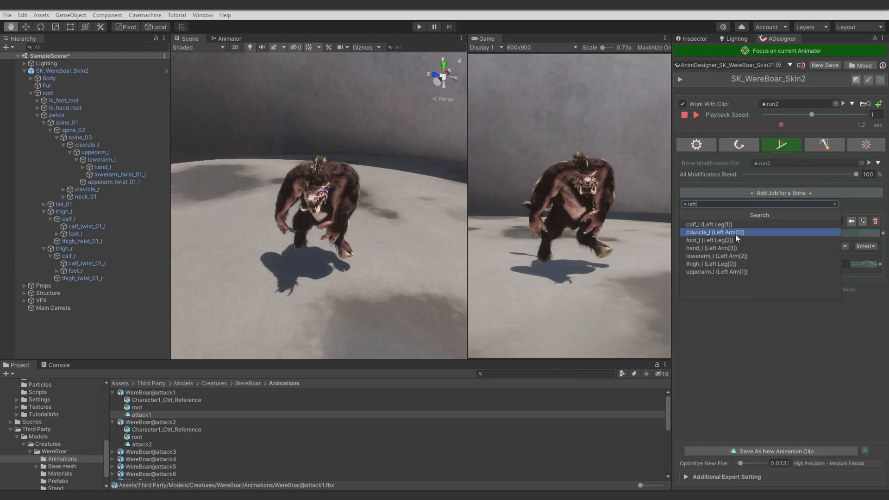
{"action": "left_click", "coordinate": [715, 232]}
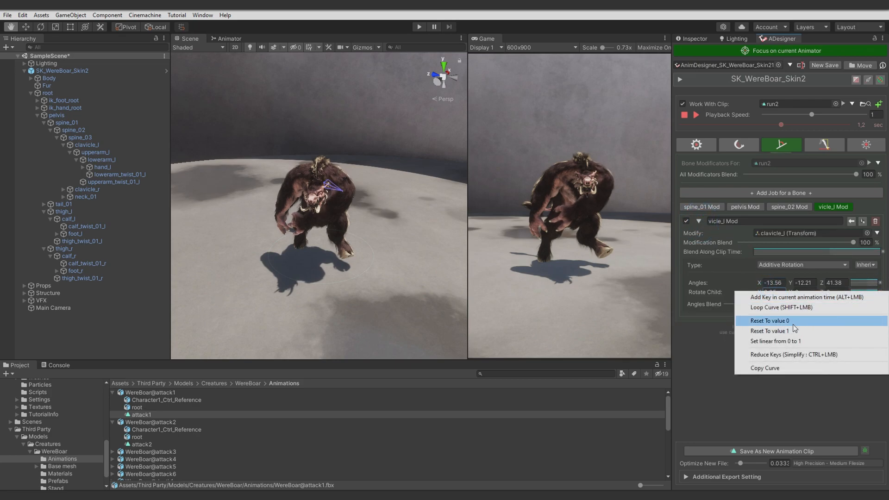
{"action": "left_click", "coordinate": [769, 321]}
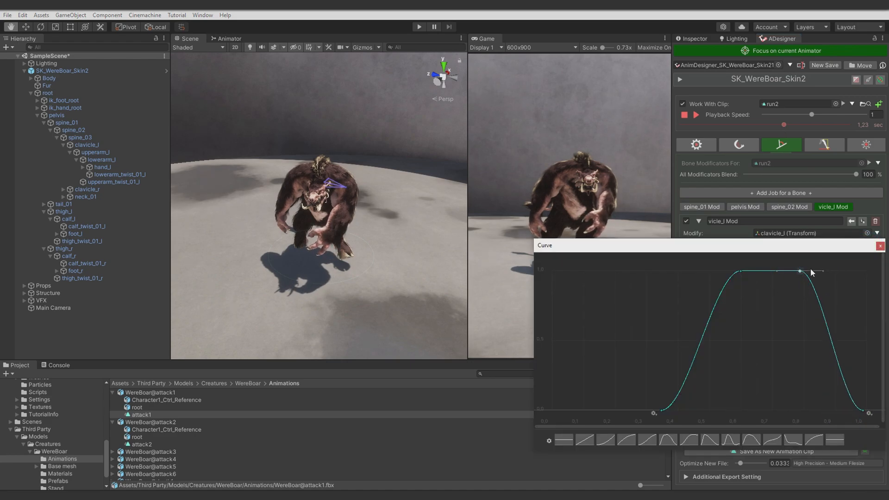
Rotate clavicle_l's child bone by -25.71, 21.65, -10.81, then show the Morphs settings
{"action": "left_click", "coordinate": [825, 145]}
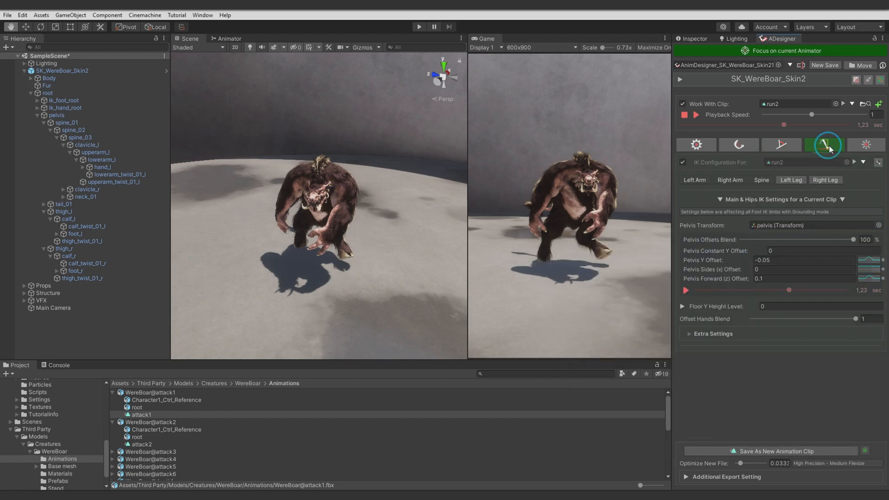
{"action": "left_click", "coordinate": [866, 145]}
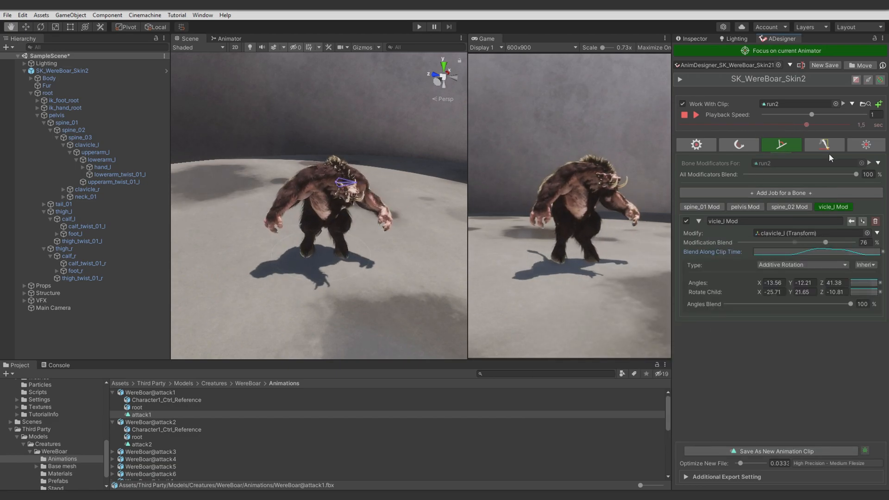
{"action": "left_click", "coordinate": [867, 145]}
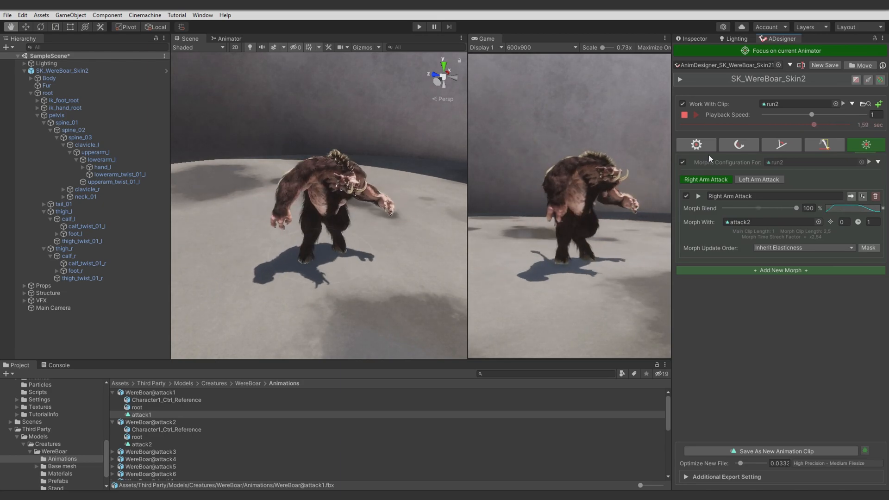
Add a clavicle_r additive rotation modifier at 3.1, 16.74, -19.52 while previewing run2
{"action": "left_click", "coordinate": [684, 116]}
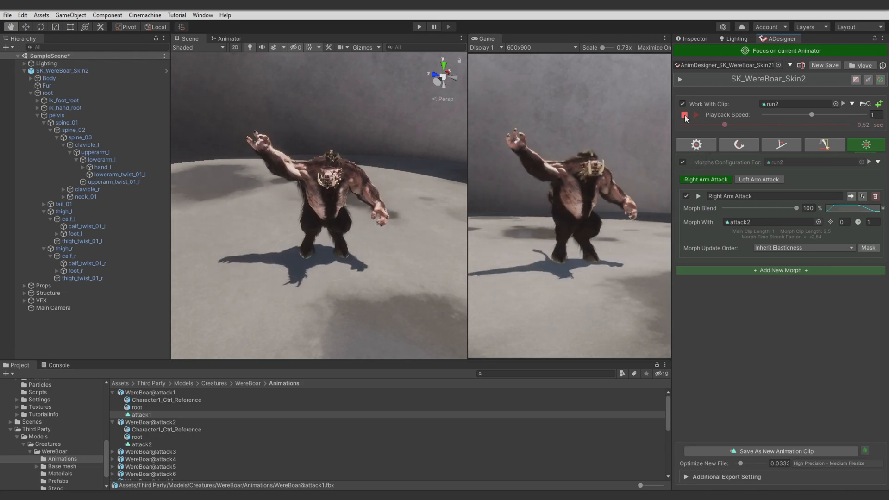
{"action": "left_click", "coordinate": [695, 115]}
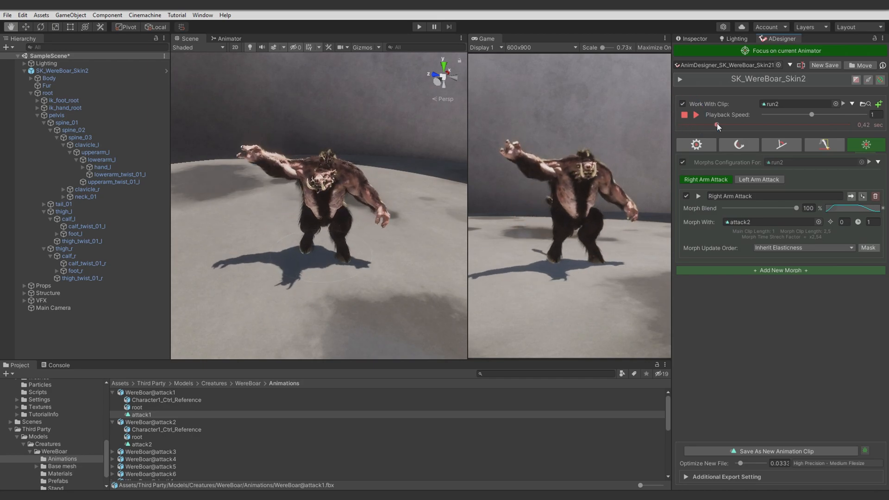
{"action": "left_click", "coordinate": [781, 145]}
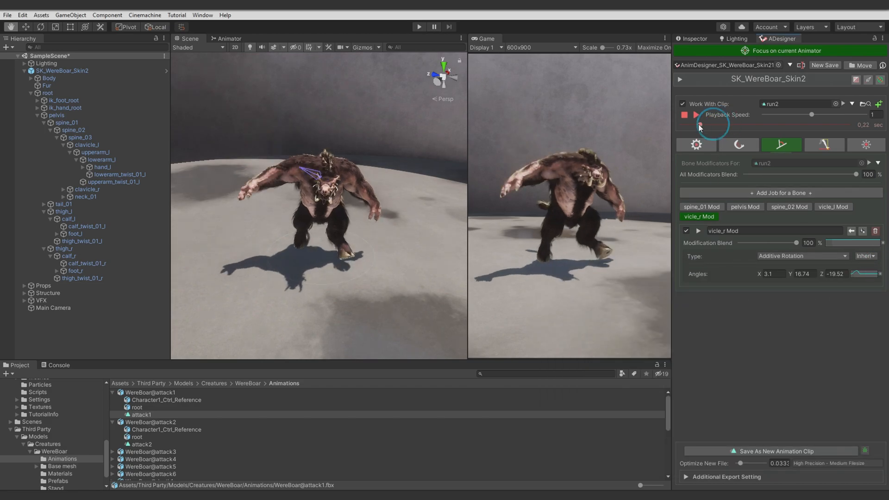
{"action": "left_click", "coordinate": [697, 114]}
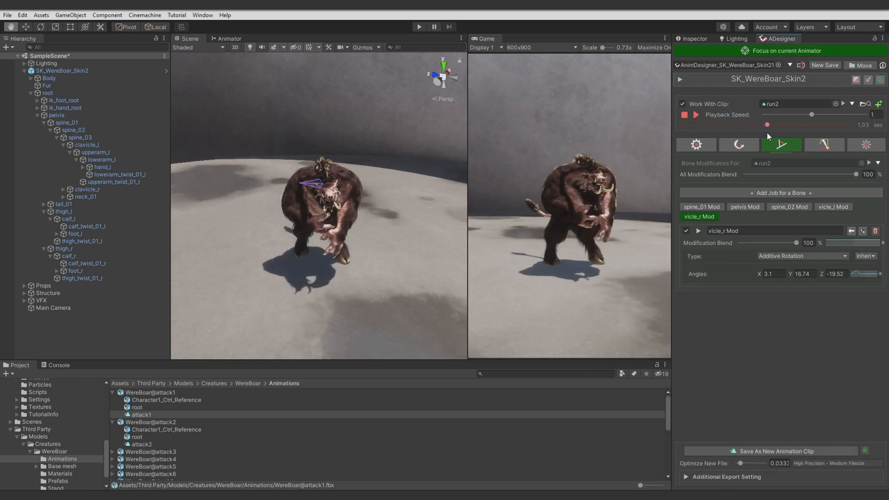
{"action": "left_click", "coordinate": [867, 145]}
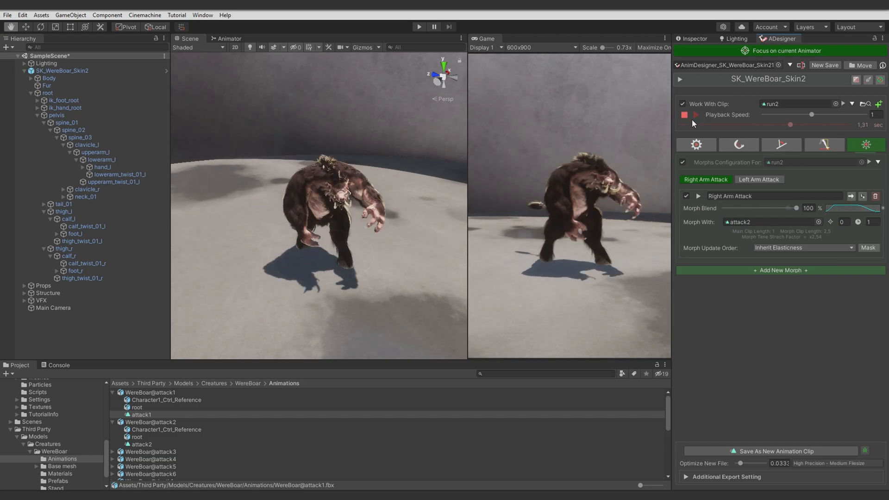
Return to the bone modifiers, scrub the preview later, and inspect spine_02 (Y angle 21.33)
{"action": "left_click", "coordinate": [823, 145]}
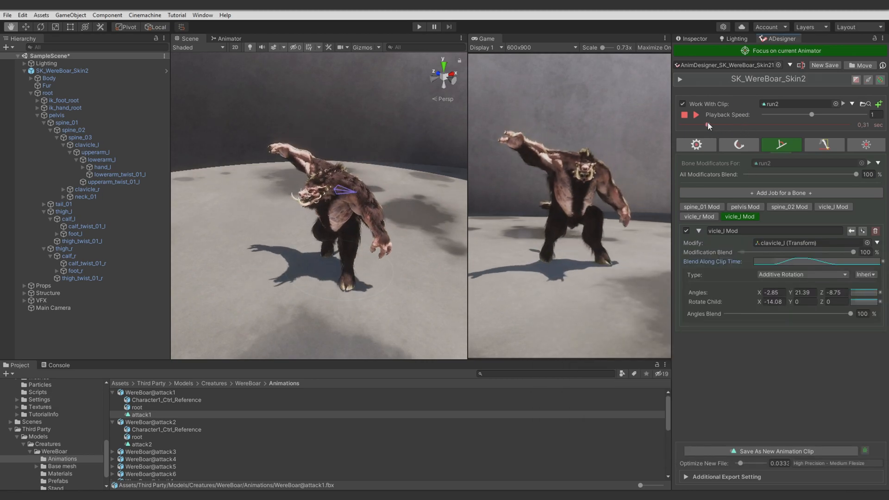
{"action": "left_click_drag", "start_coordinate": [707, 125], "coordinate": [760, 124]}
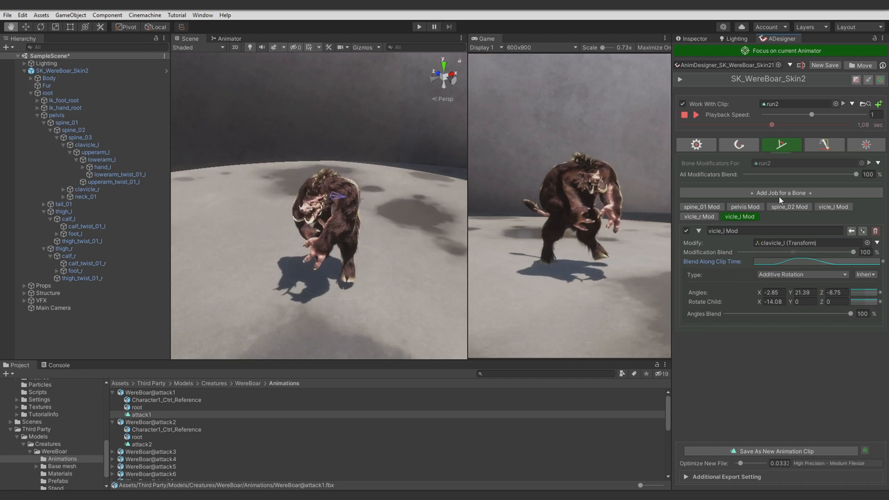
{"action": "left_click", "coordinate": [788, 207]}
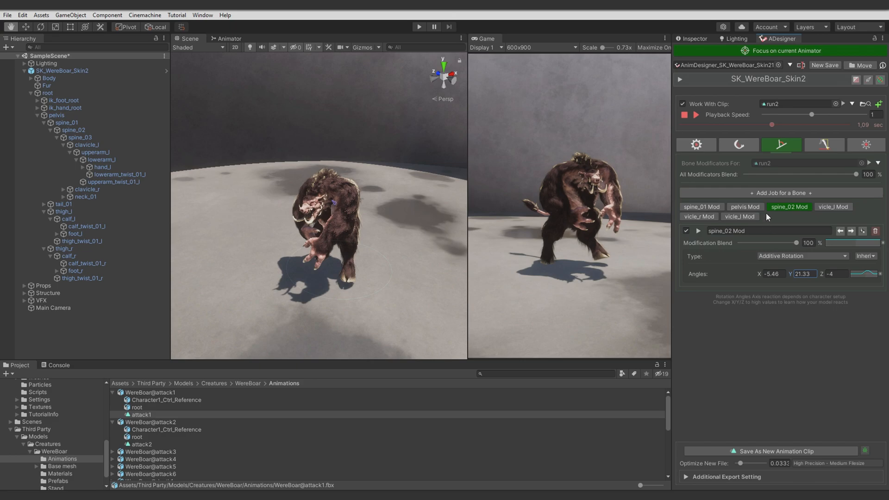
Set the new pelvis modifier's update order to Affect IK and finish editing its blend curve
{"action": "left_click", "coordinate": [745, 206]}
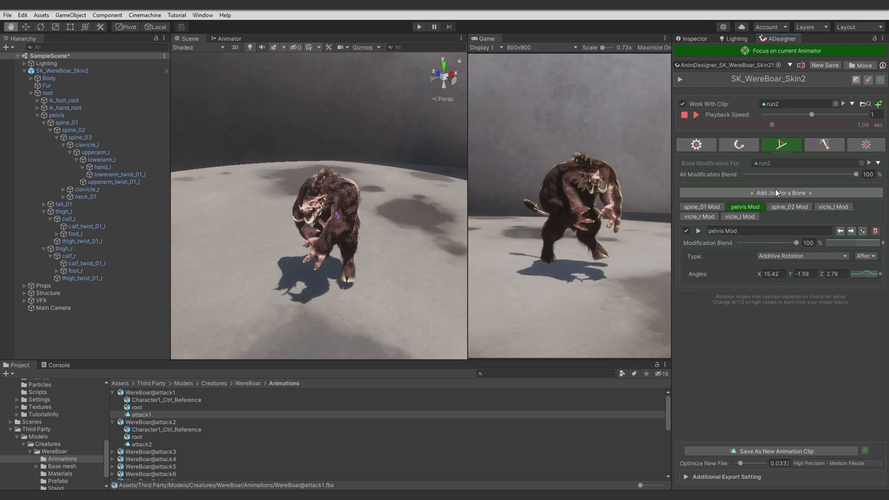
{"action": "mouse_move", "coordinate": [760, 184]}
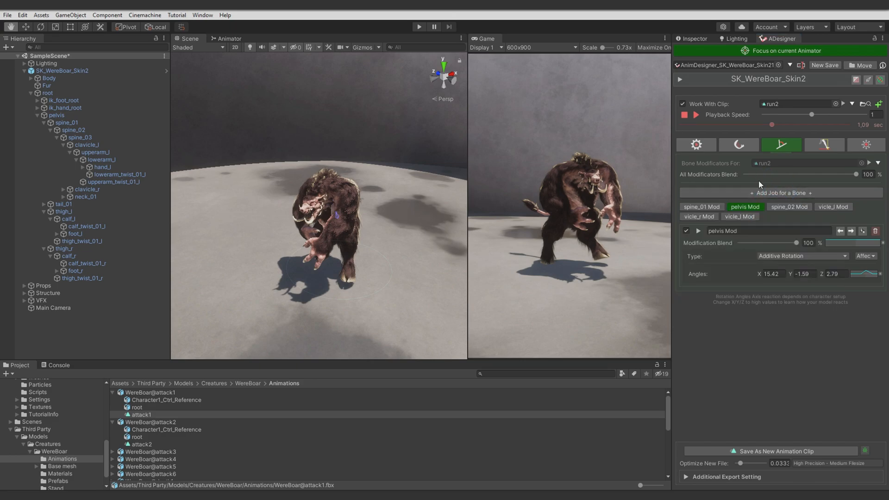
{"action": "left_click", "coordinate": [865, 256]}
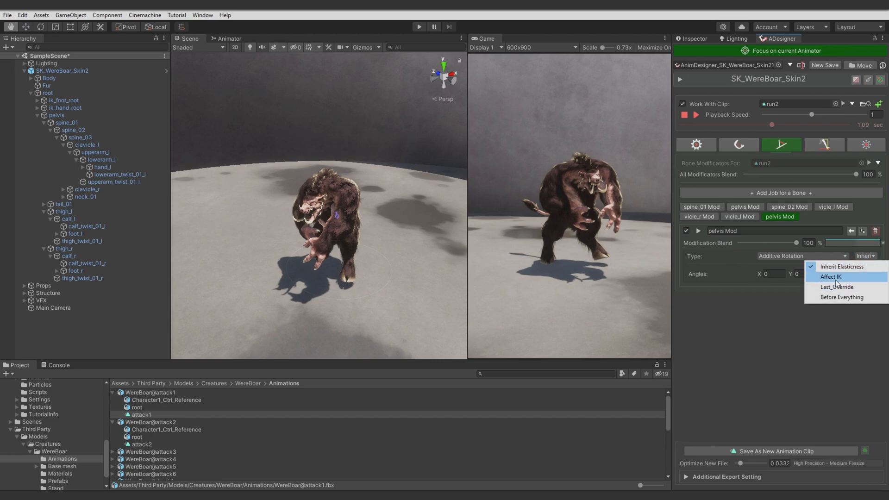
{"action": "left_click", "coordinate": [831, 276]}
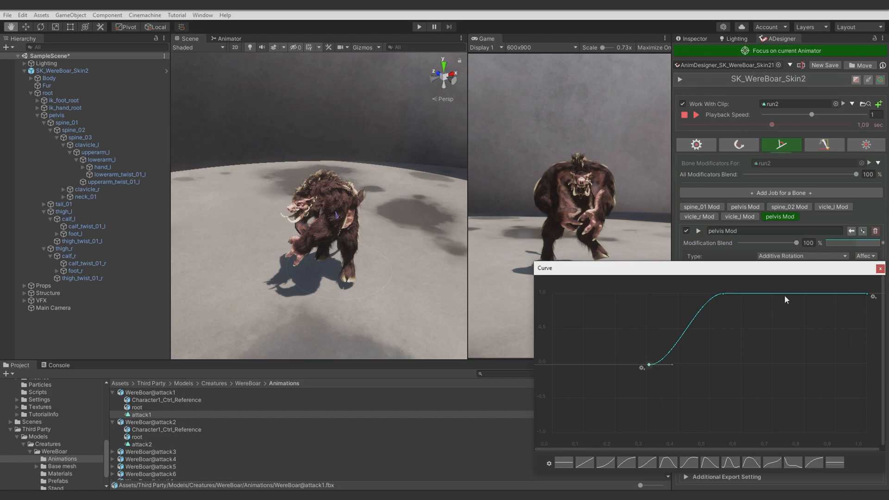
{"action": "left_click", "coordinate": [880, 268]}
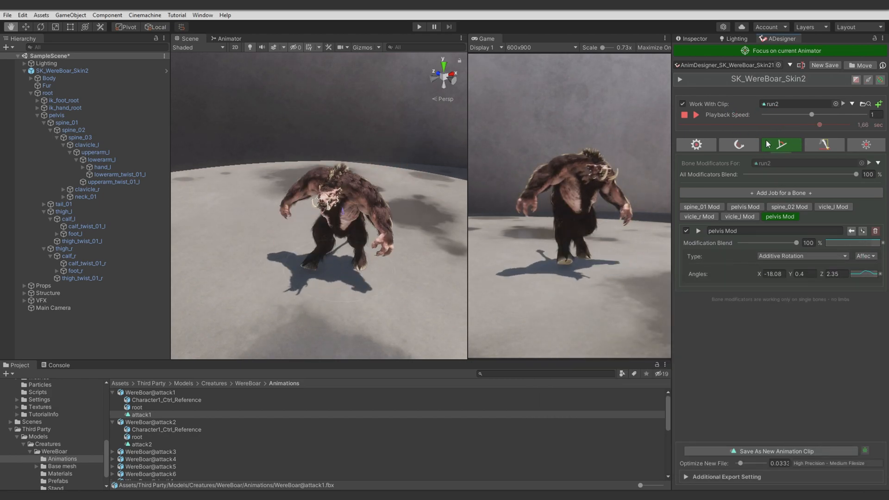
{"action": "left_click", "coordinate": [697, 115]}
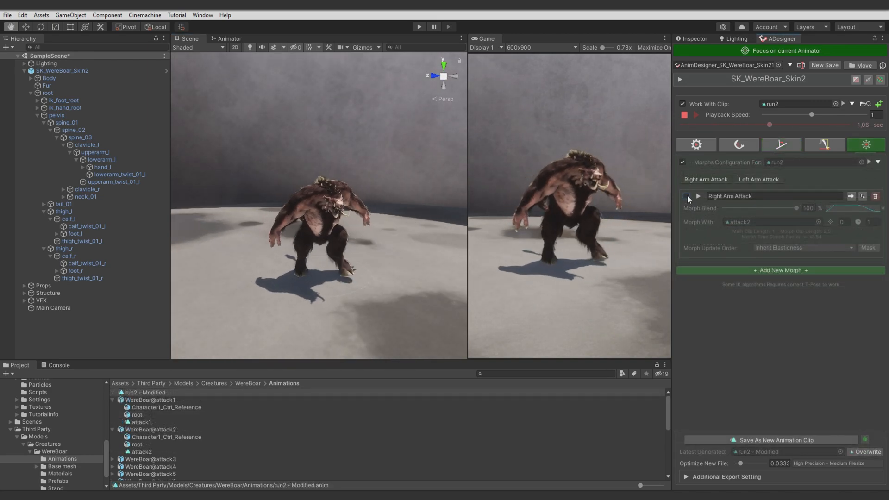
Toggle the Right Arm Attack morph and turn run2's IK configuration back on
{"action": "left_click", "coordinate": [758, 179]}
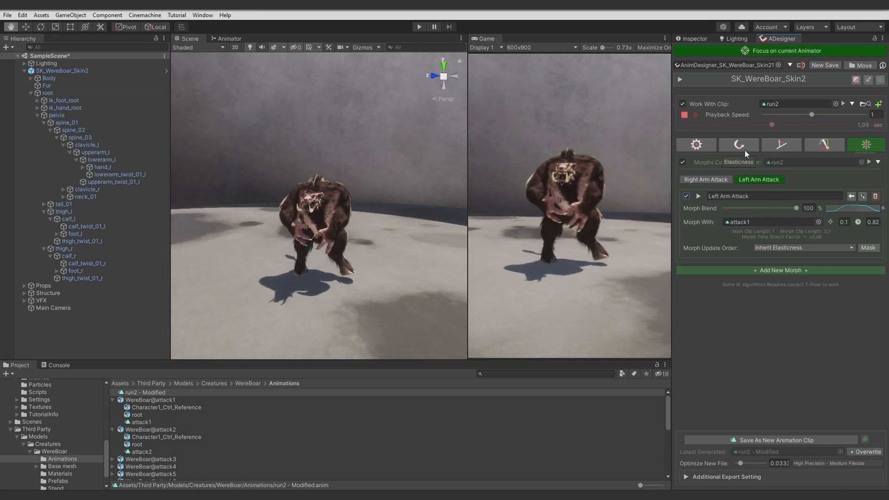
{"action": "left_click", "coordinate": [738, 145]}
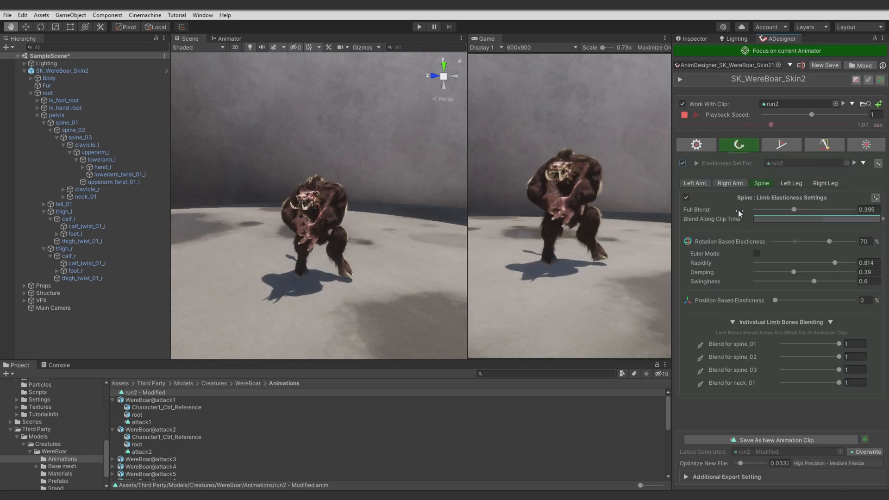
{"action": "left_click", "coordinate": [824, 144]}
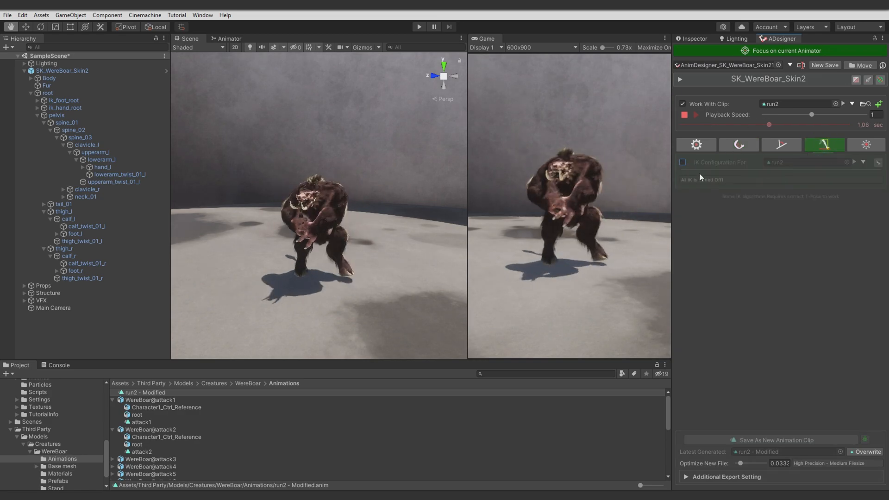
{"action": "left_click", "coordinate": [681, 162]}
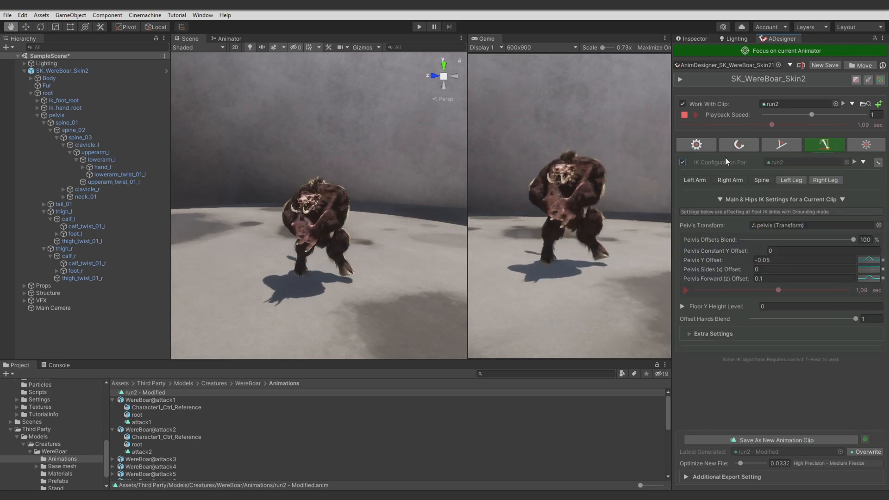
{"action": "left_click", "coordinate": [781, 145]}
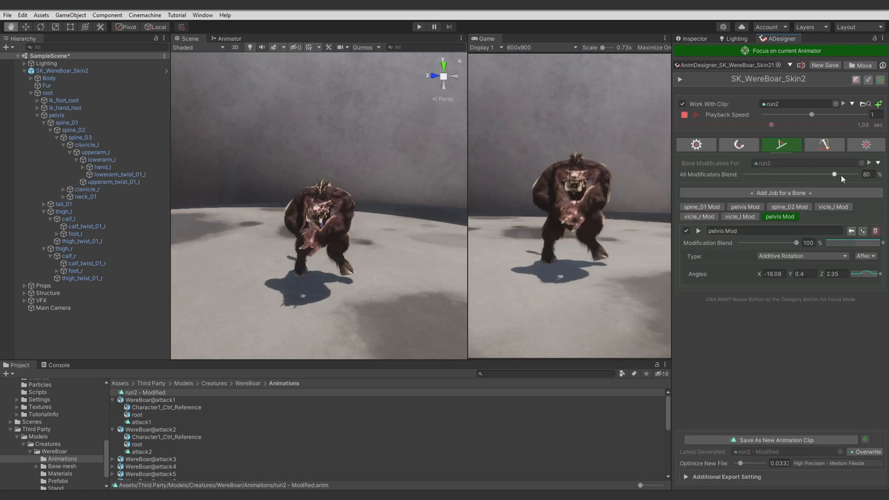